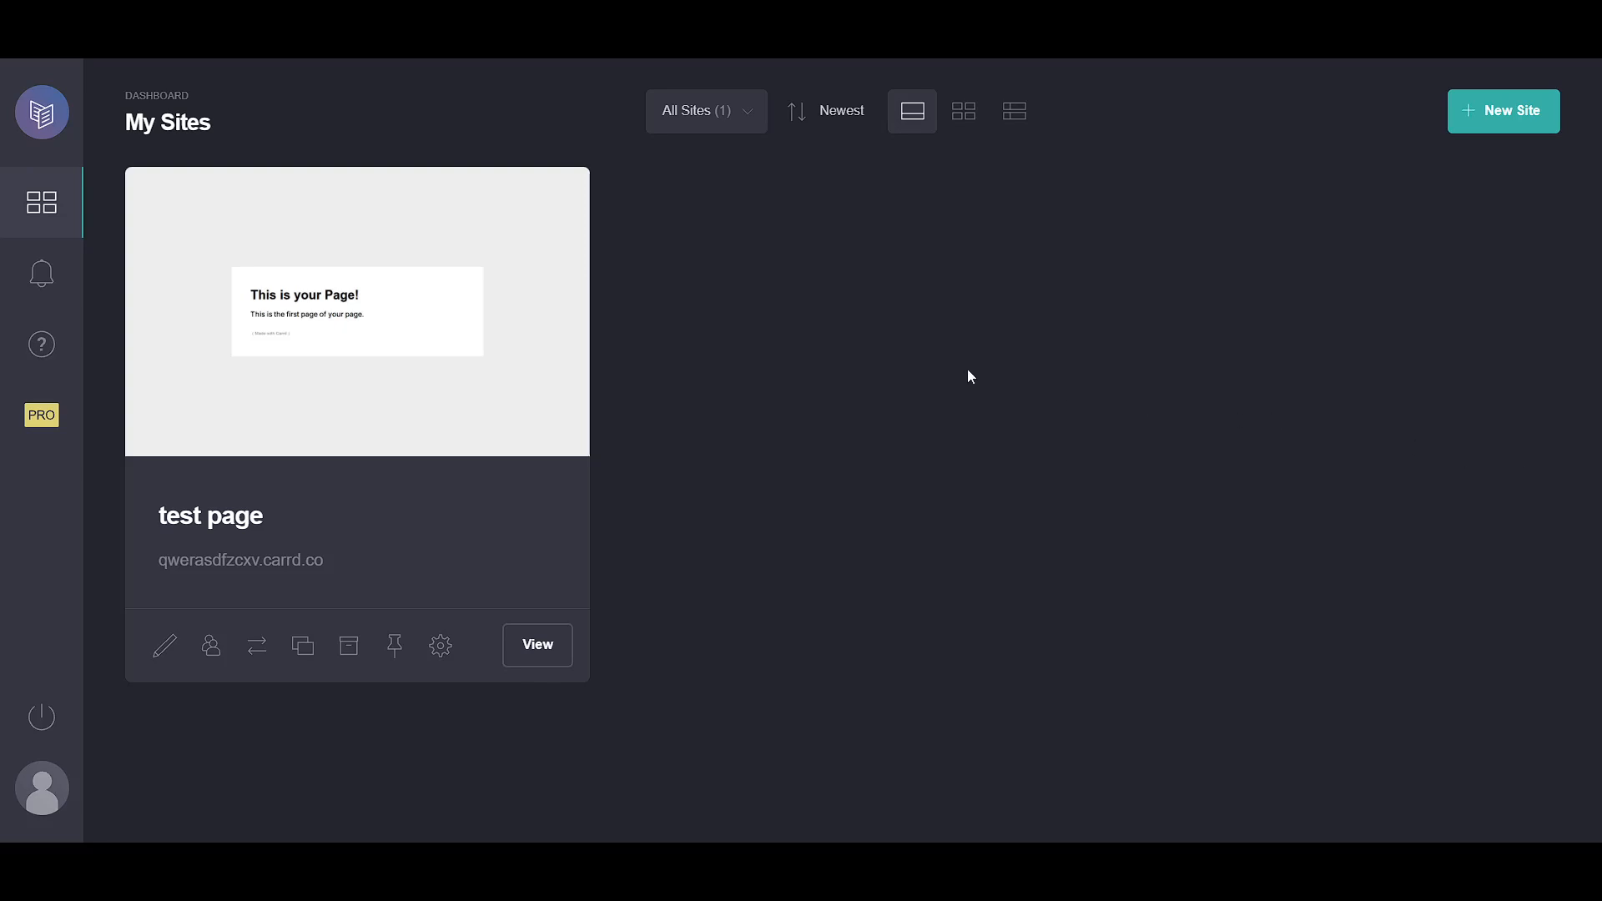
pyautogui.moveTo(852, 412)
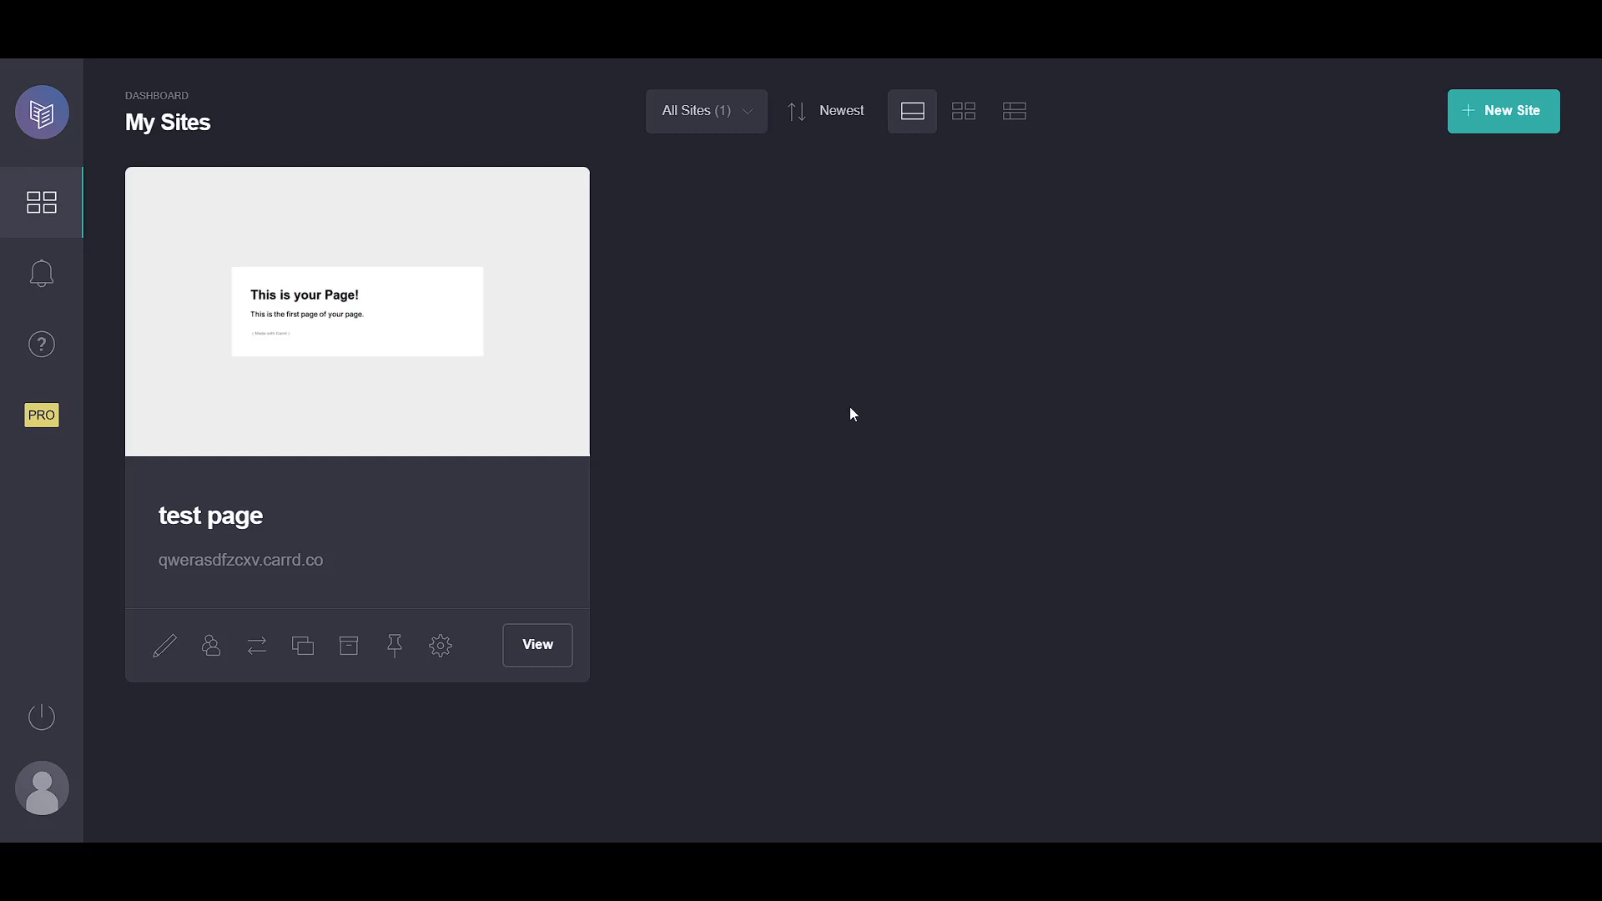
pyautogui.moveTo(694, 424)
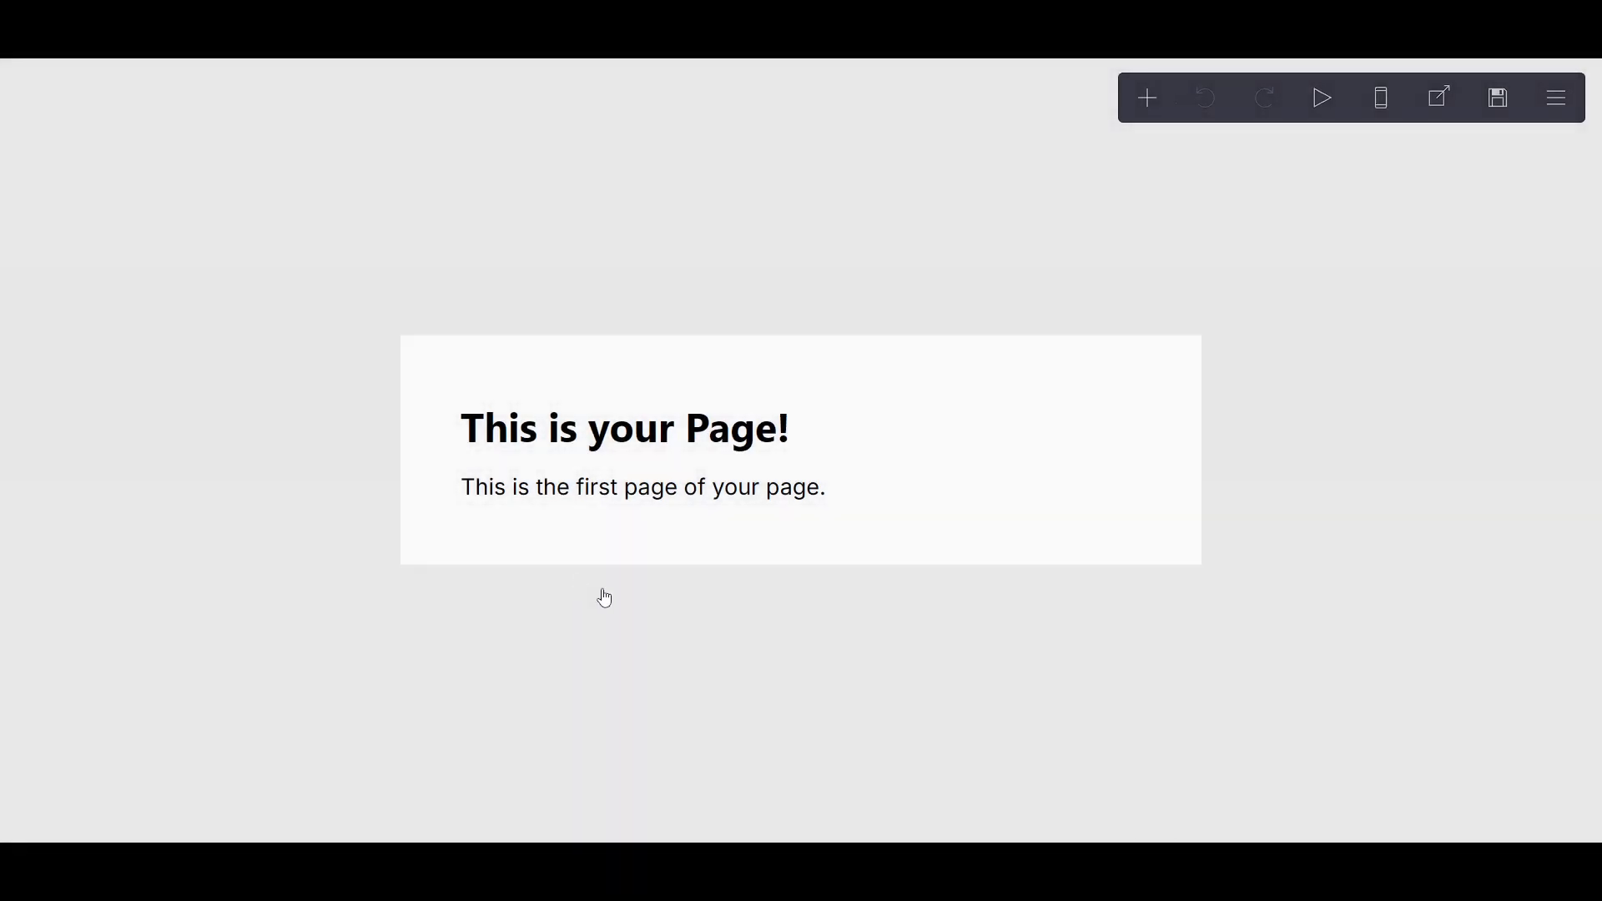
# Replace the paragraph's first-page sentence with the text 'FINAL EDIT'.
pyautogui.click(756, 429)
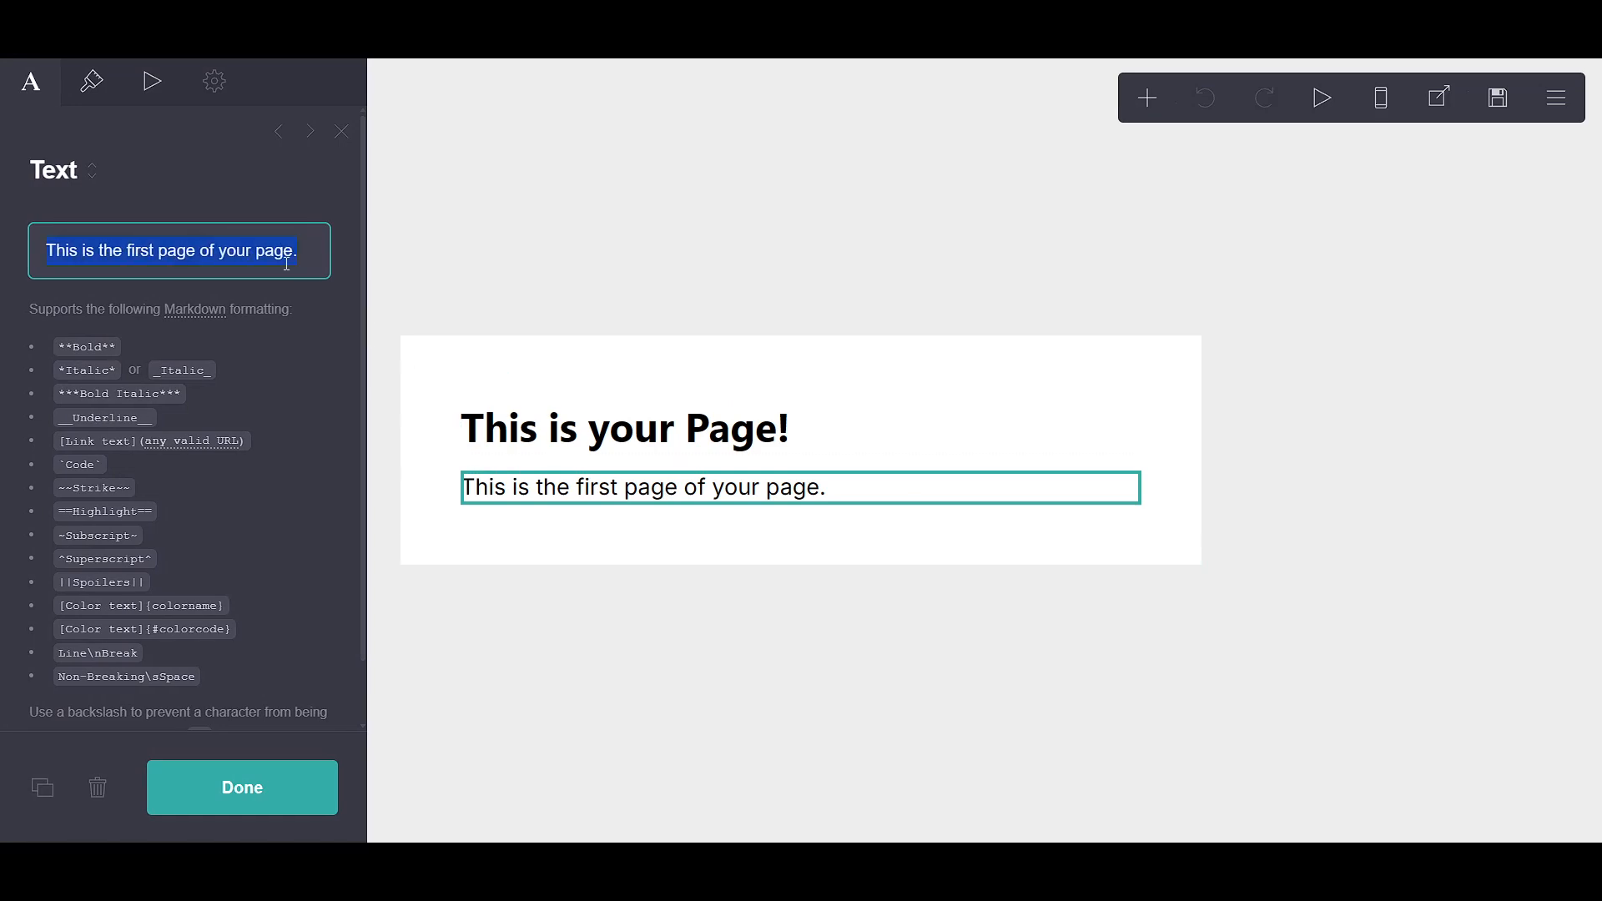
pyautogui.write('FINAL EDITS')
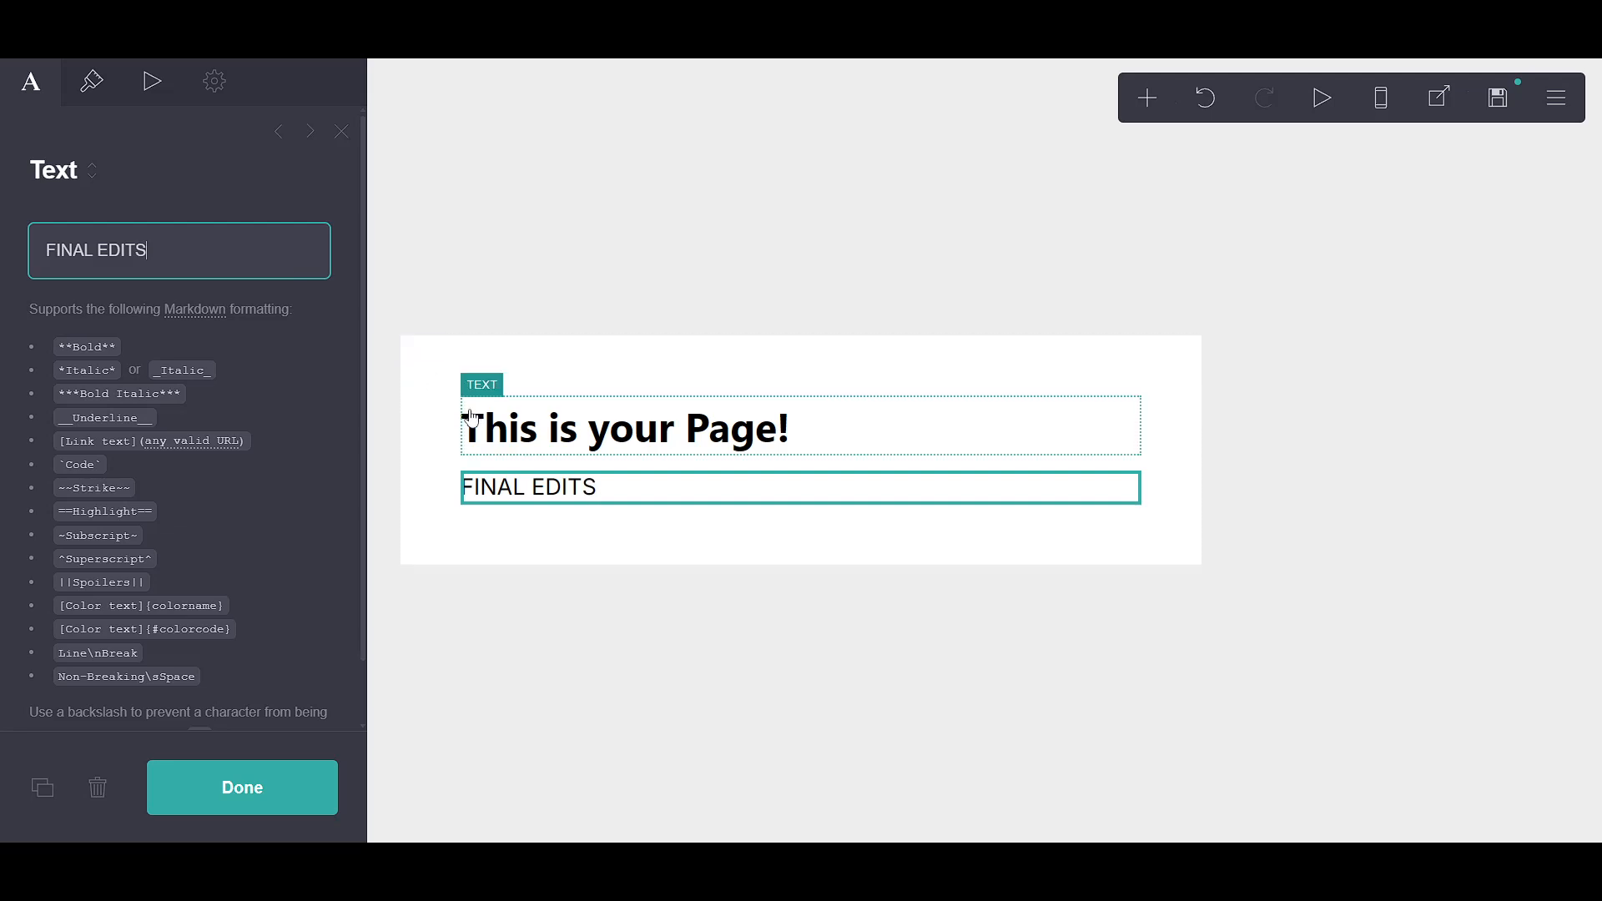
pyautogui.press('Backspace')
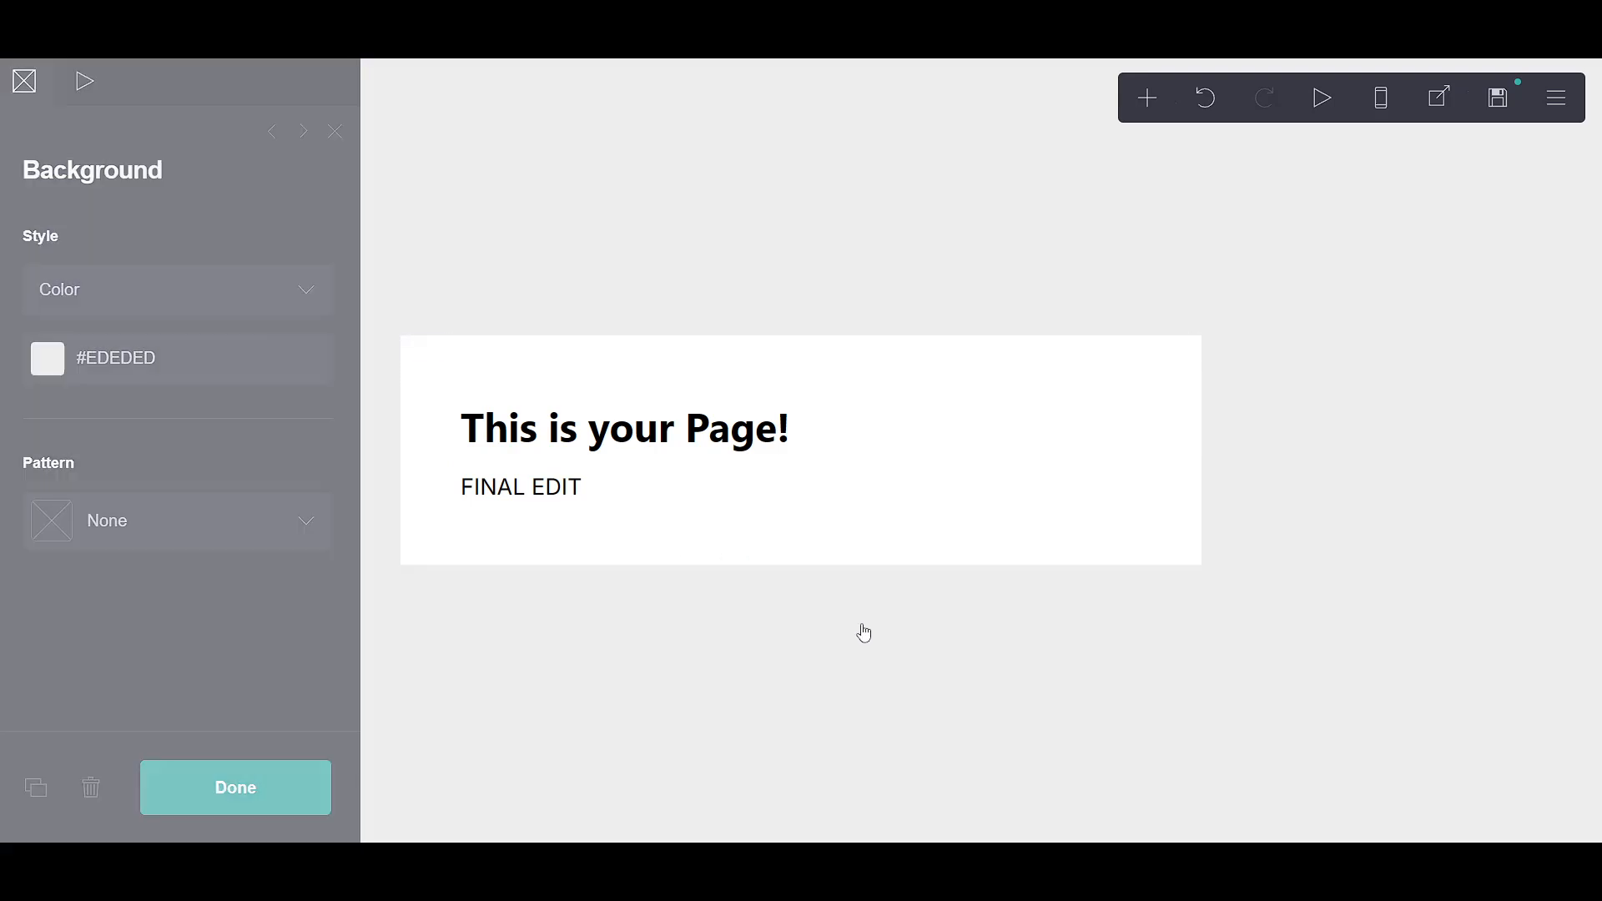
# Confirm Done in the Background panel to return to the edited page.
pyautogui.click(233, 787)
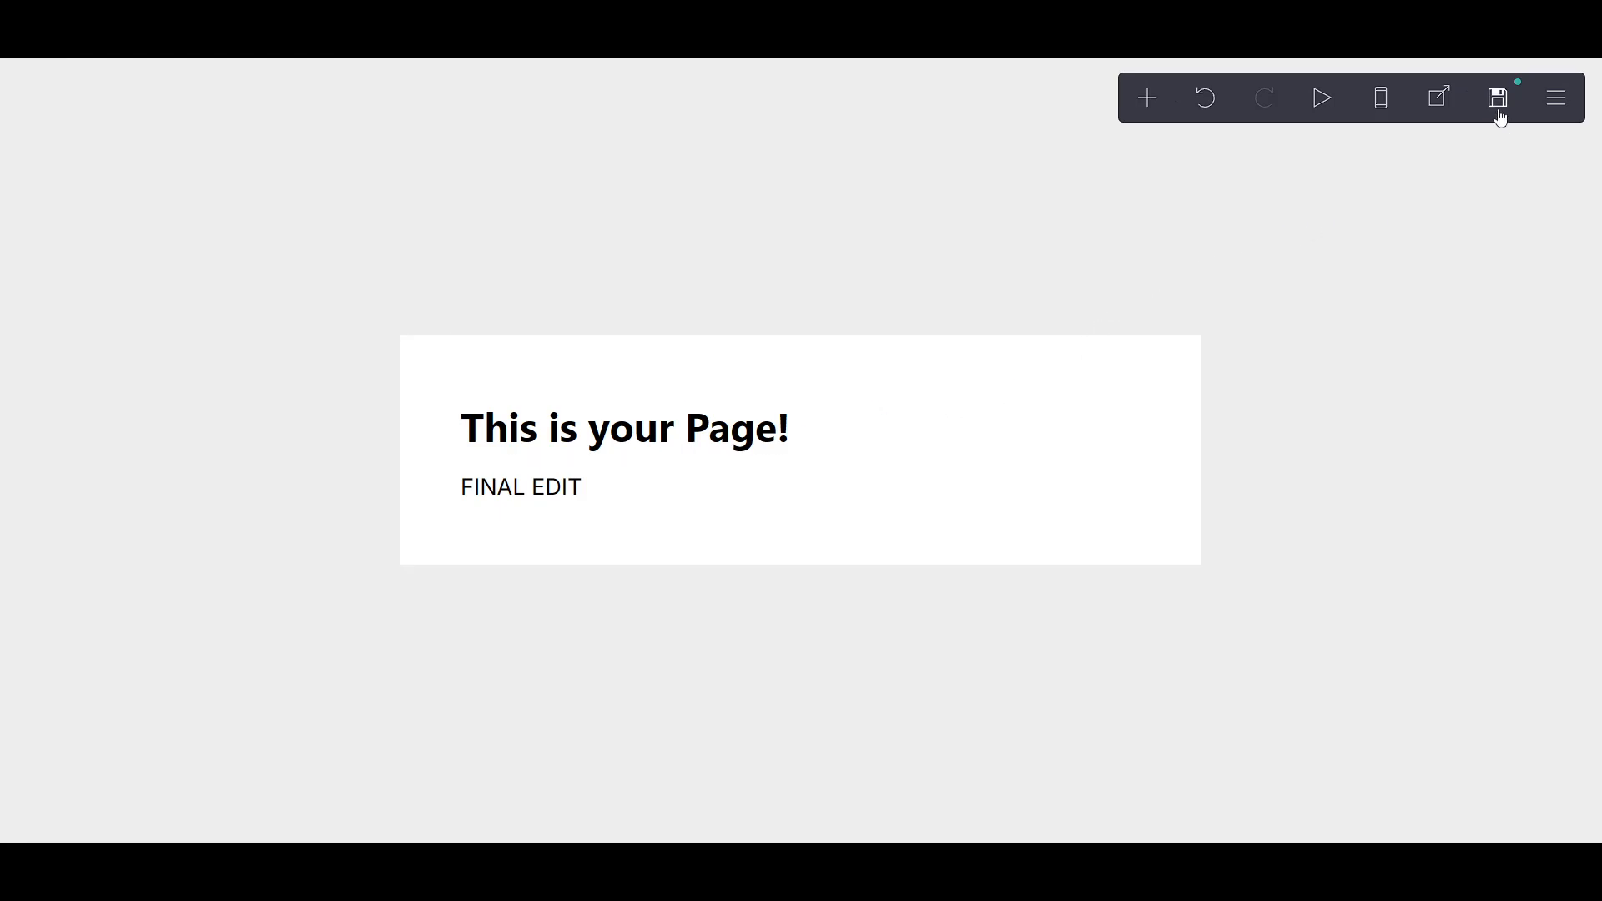
pyautogui.moveTo(1495, 96)
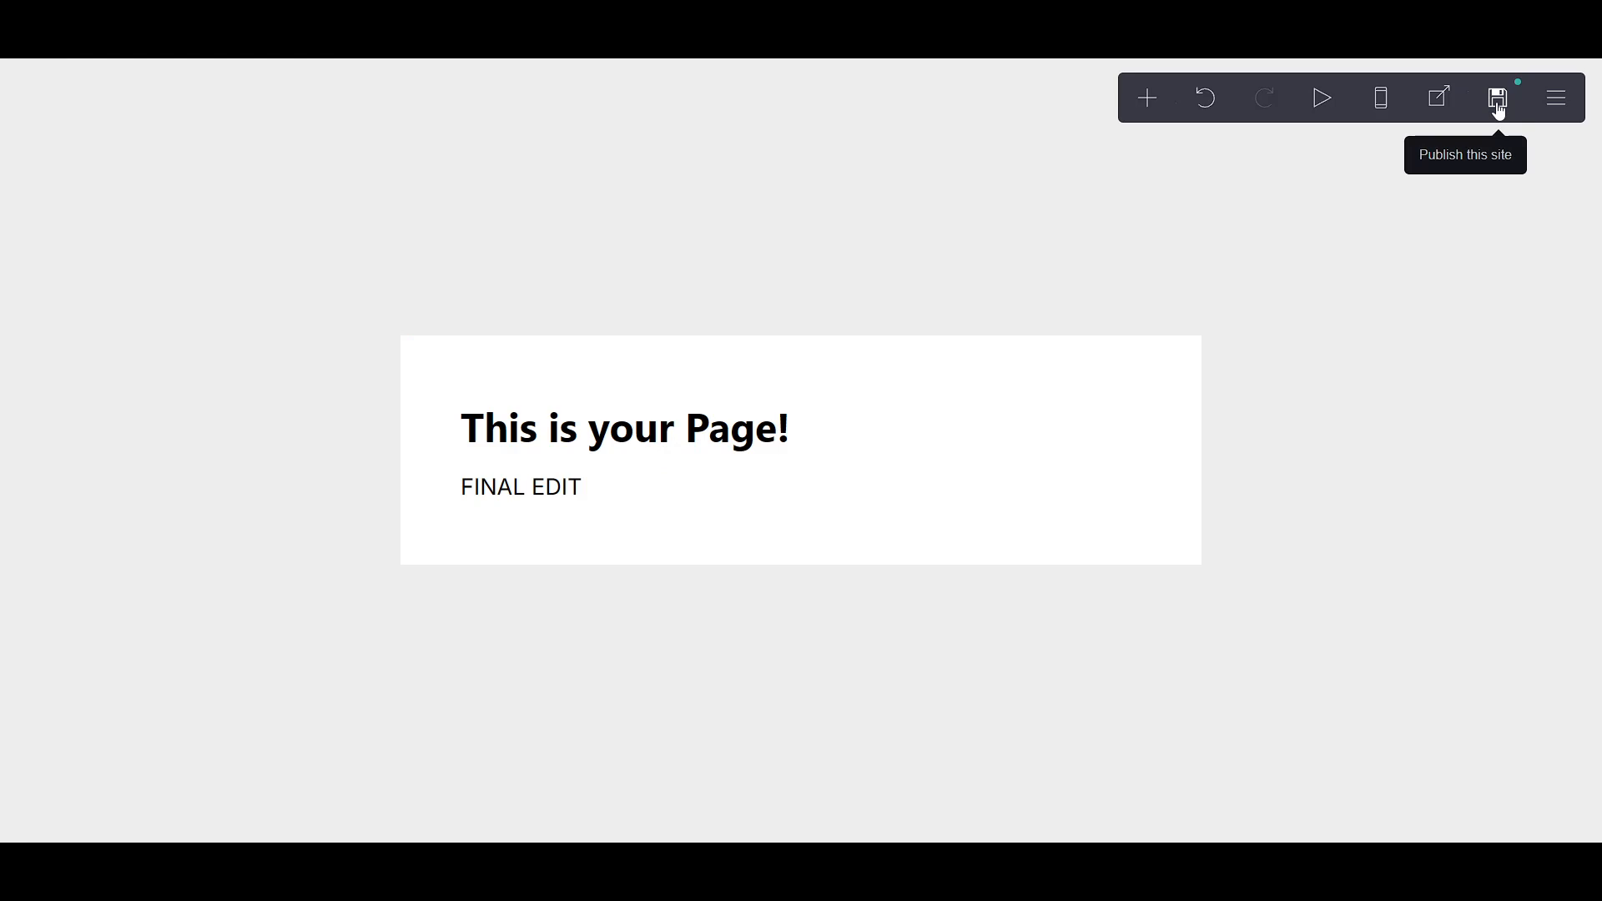
pyautogui.moveTo(1502, 107)
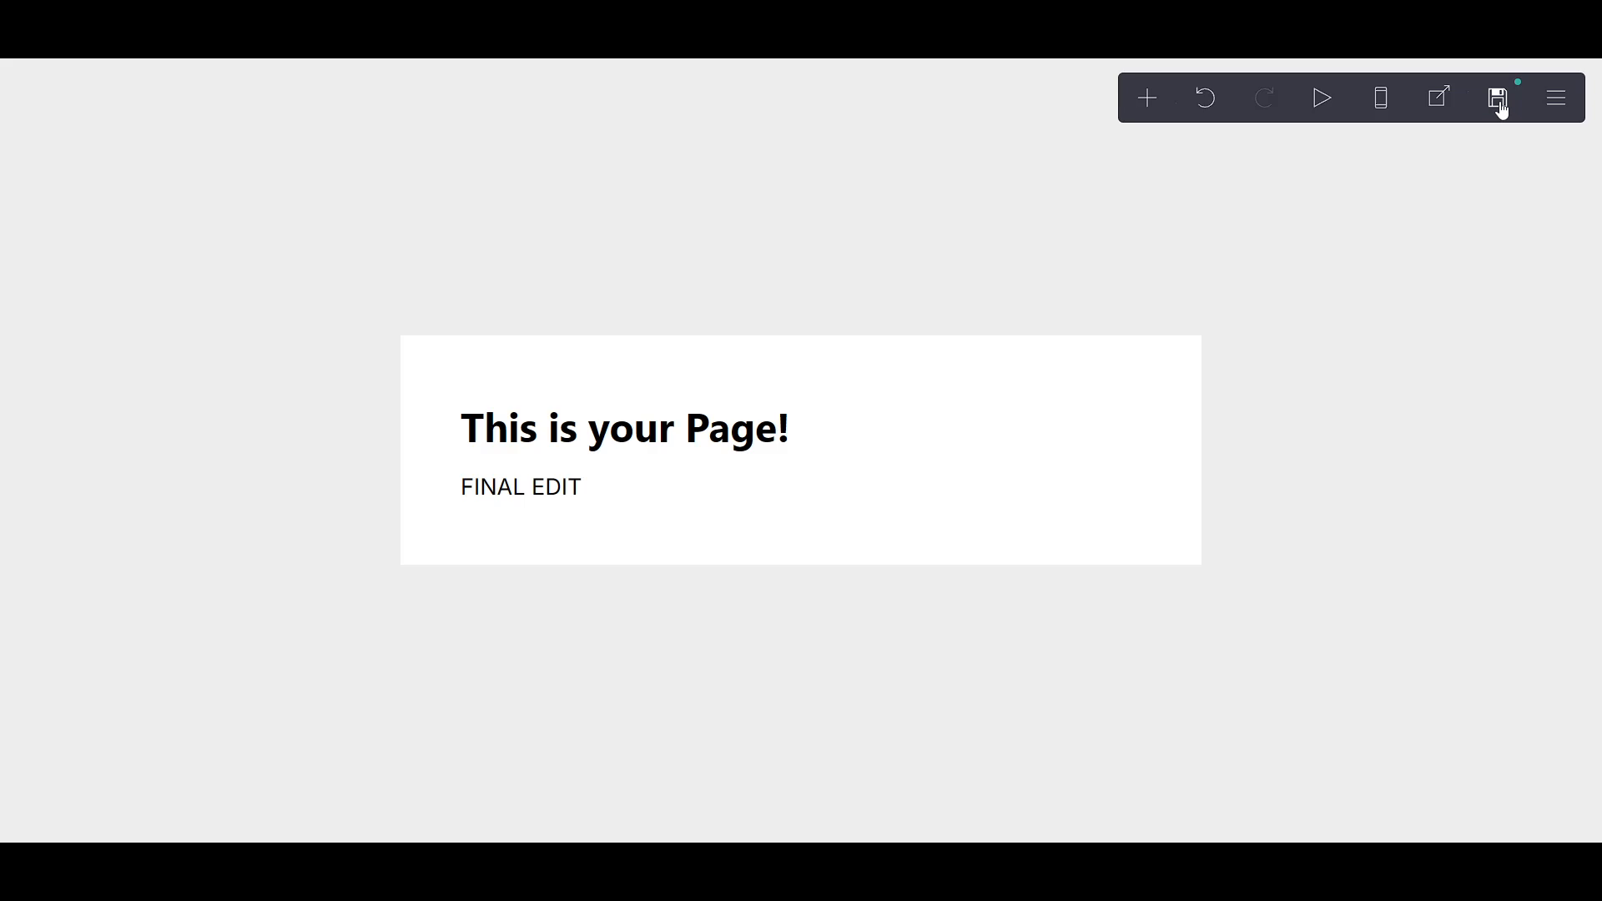
# Bring up the site's publish settings from the toolbar.
pyautogui.click(1499, 97)
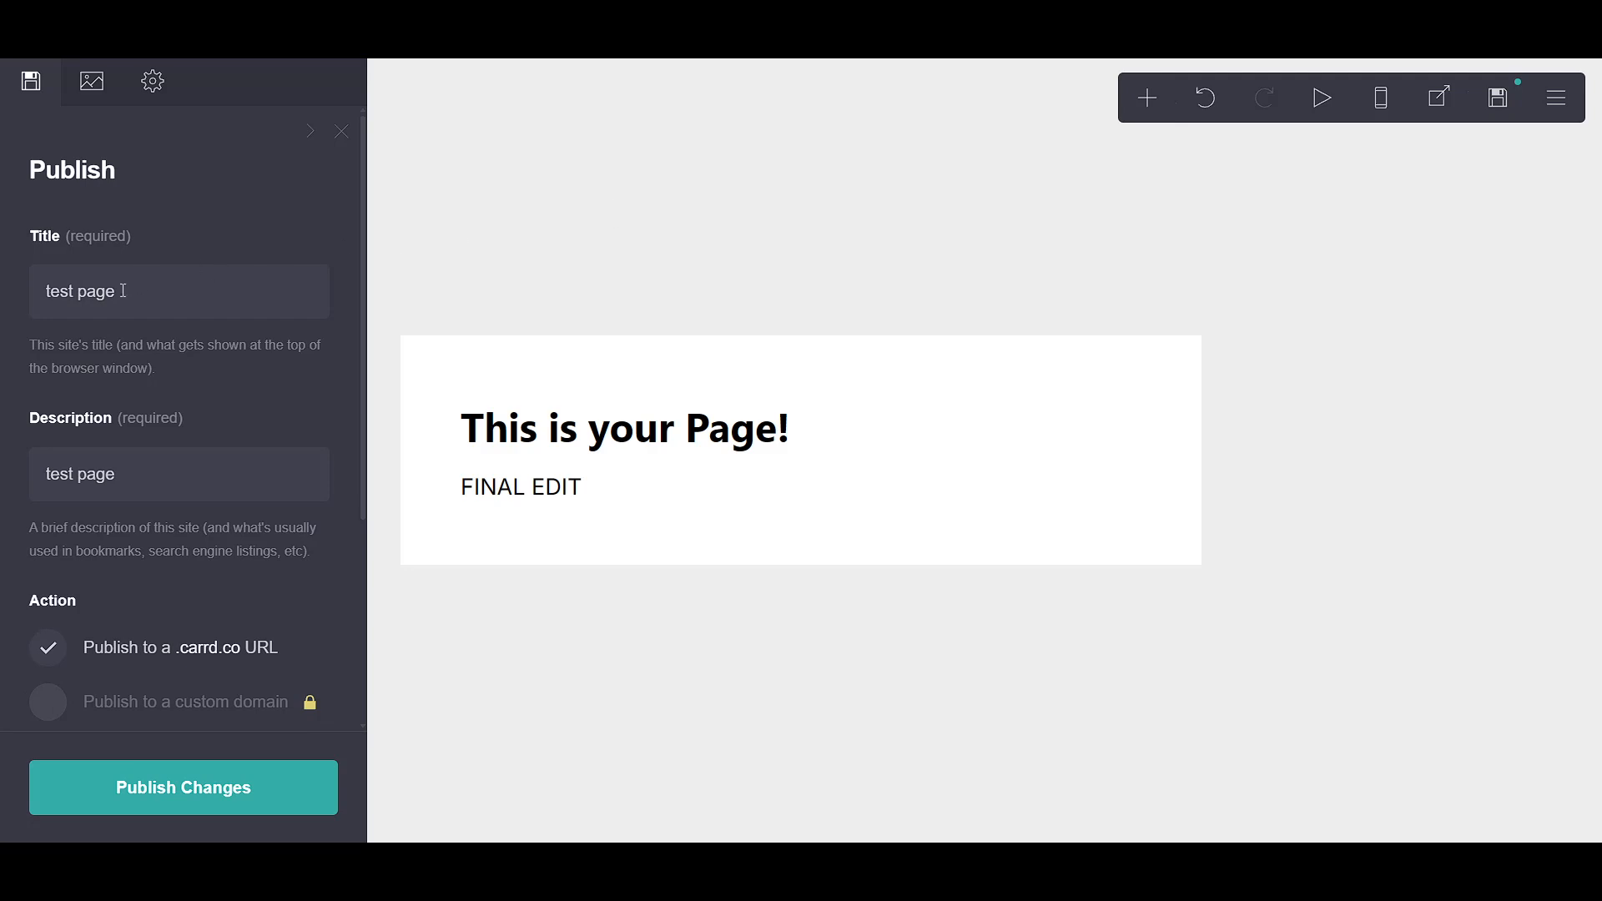
pyautogui.moveTo(225, 453)
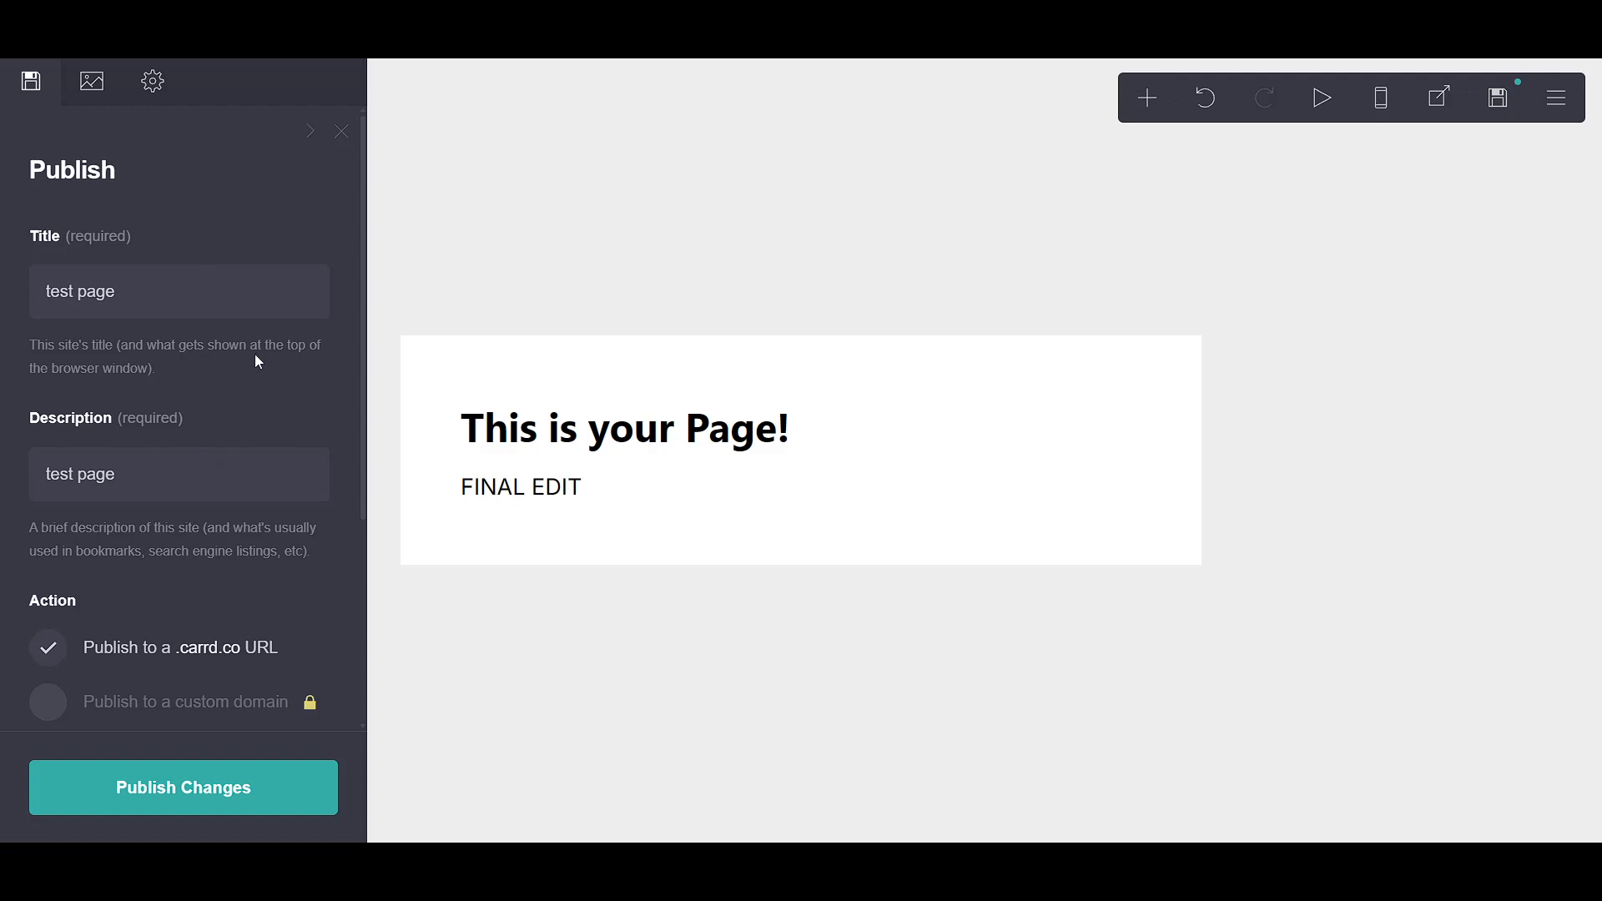
pyautogui.moveTo(131, 188)
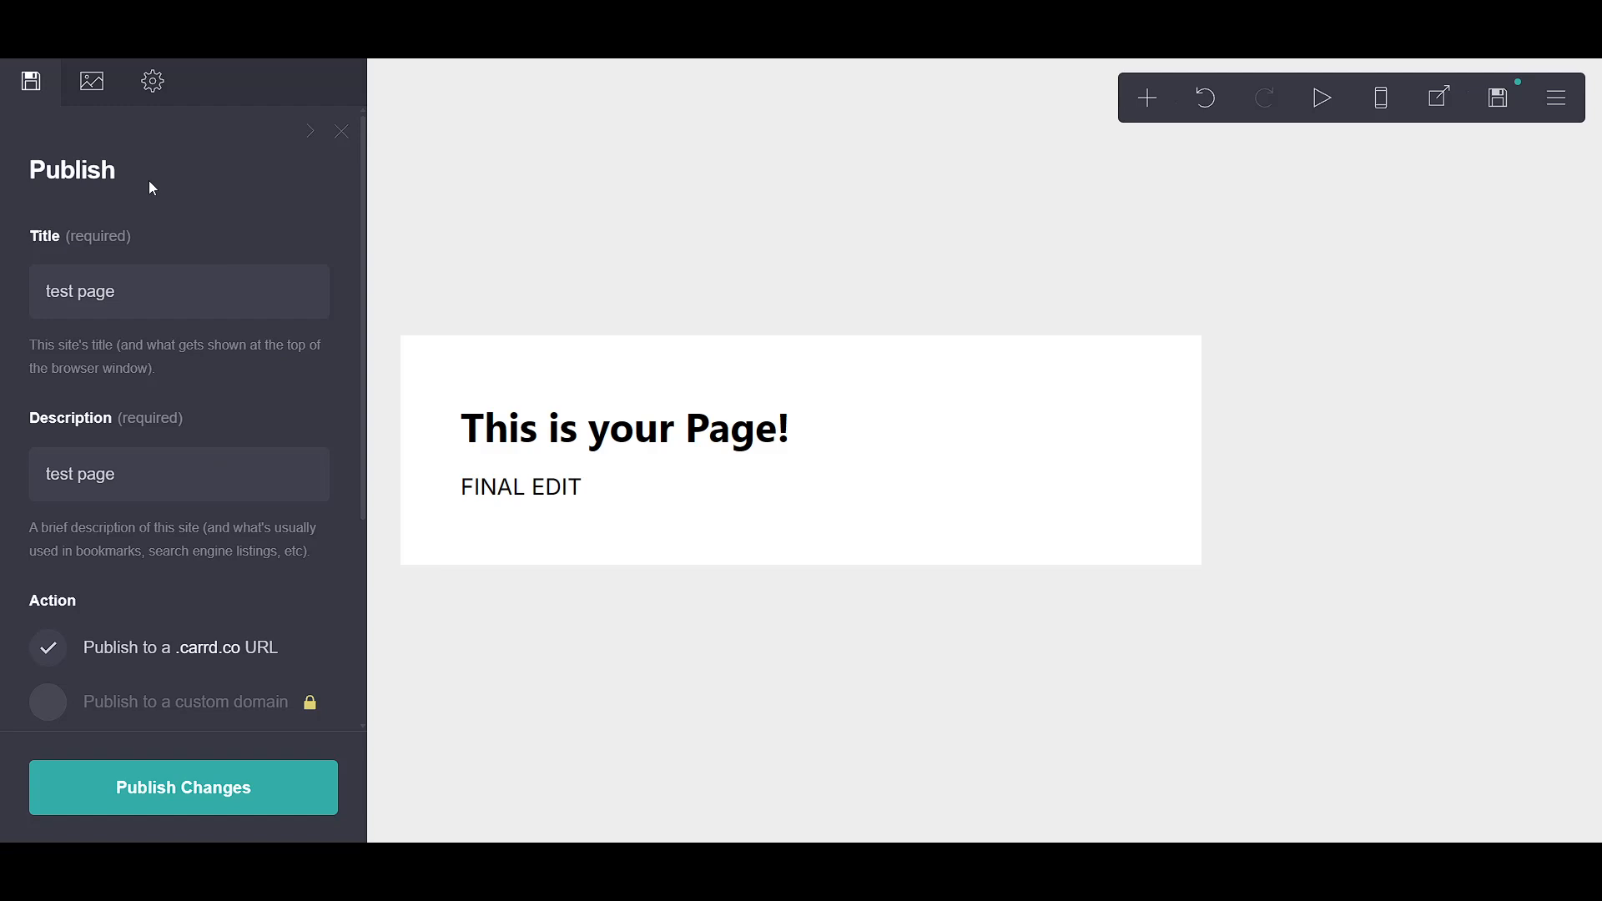
pyautogui.moveTo(146, 250)
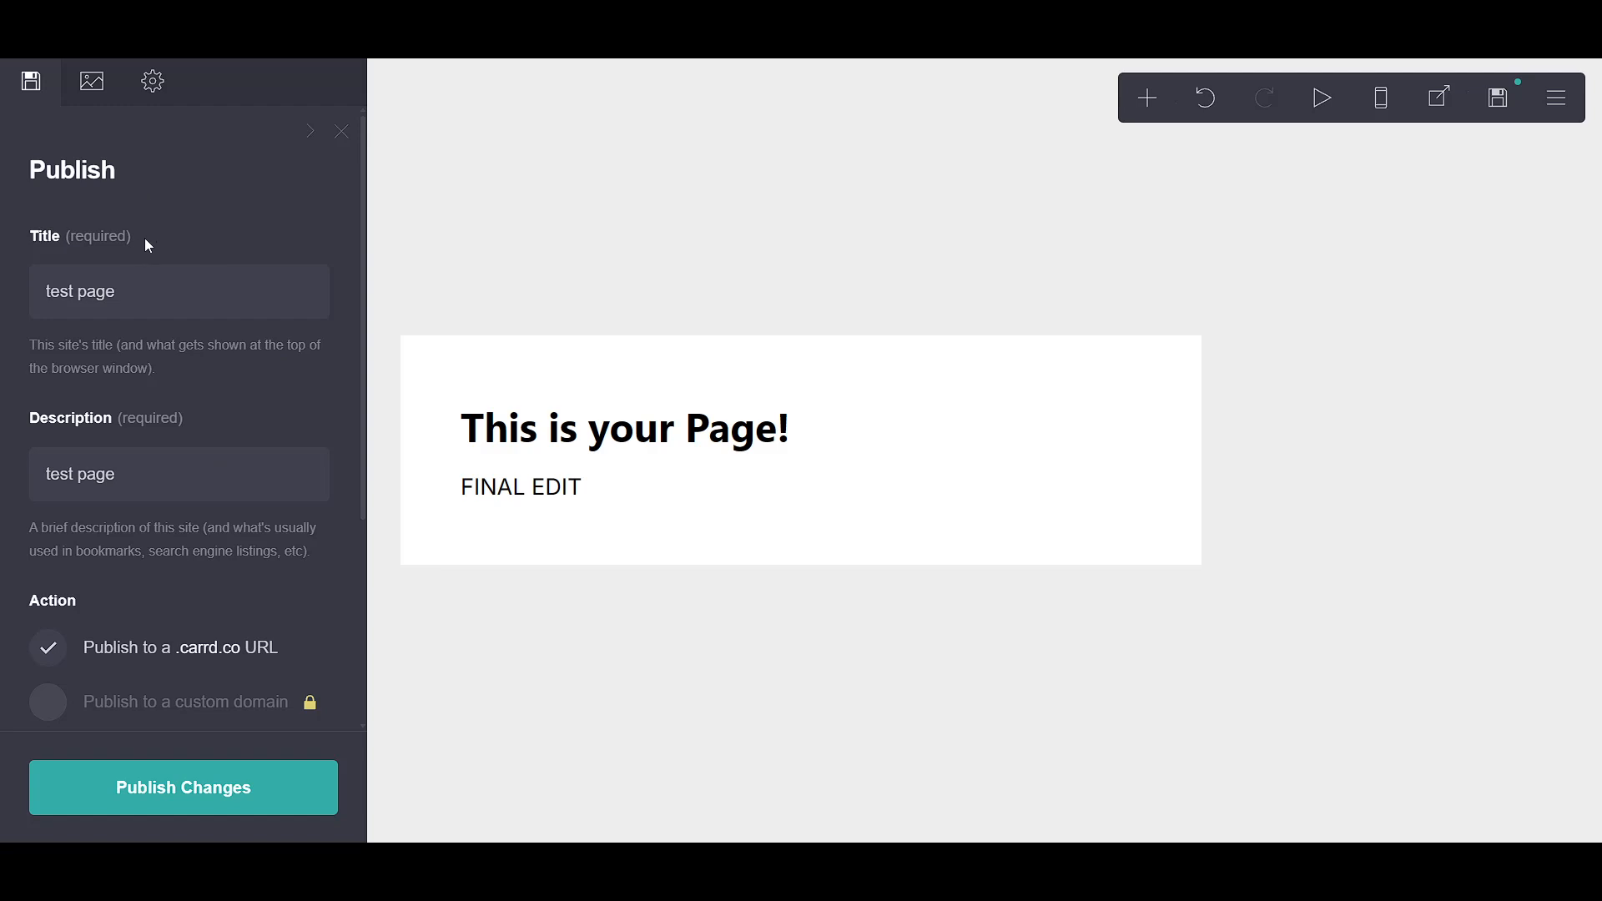
pyautogui.moveTo(252, 264)
pyautogui.write(' title')
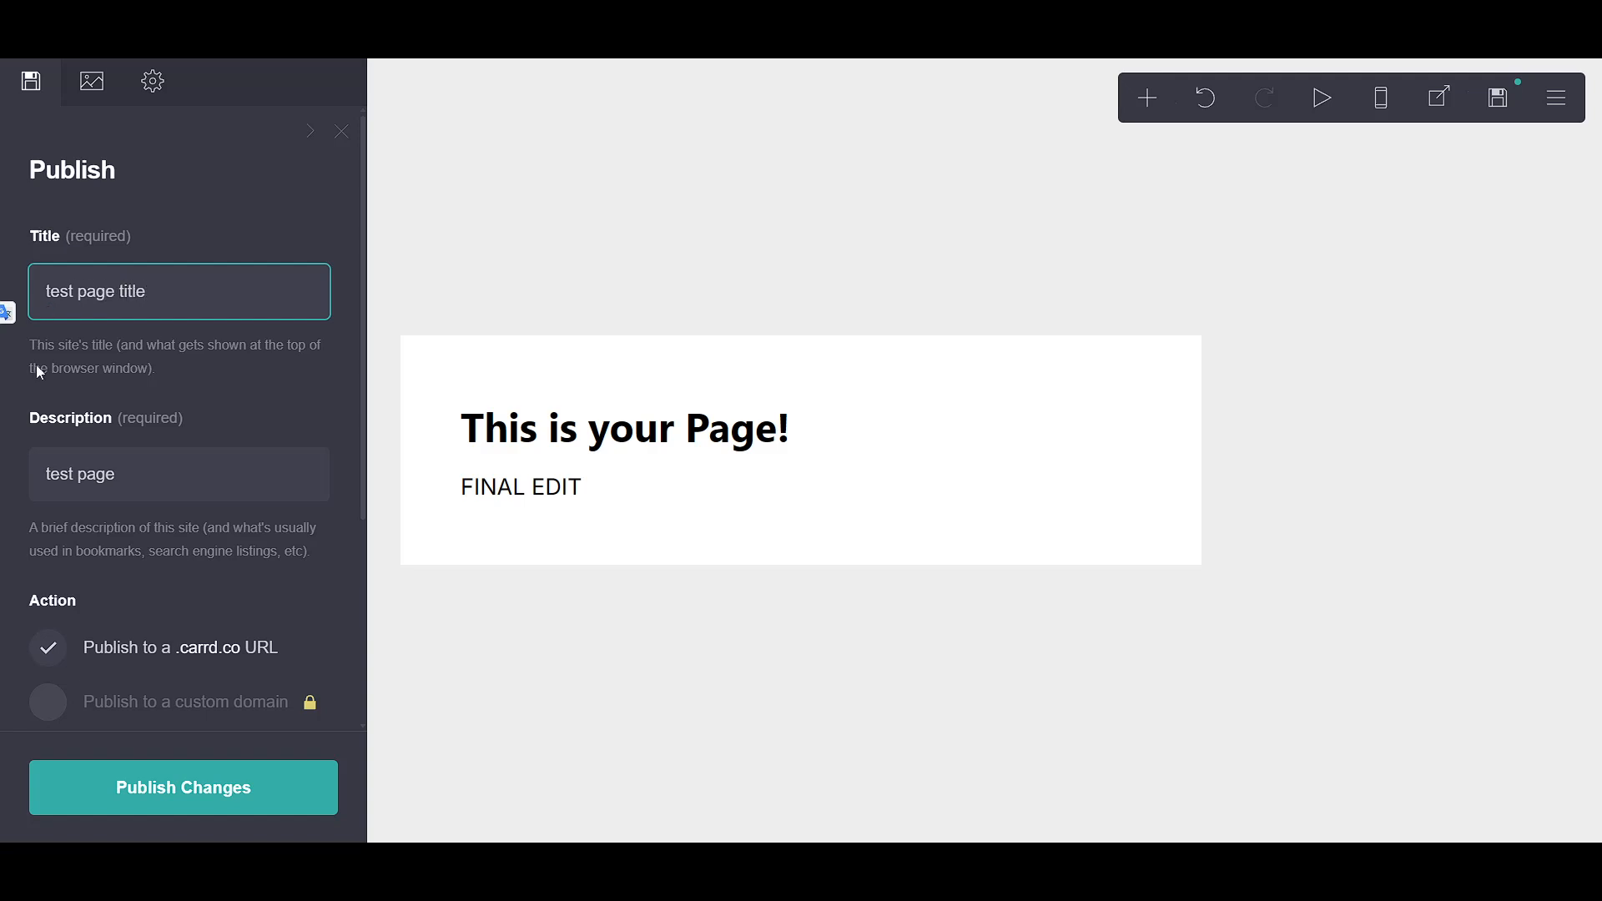
# Complete the Description field so it reads 'test page description'.
pyautogui.click(178, 472)
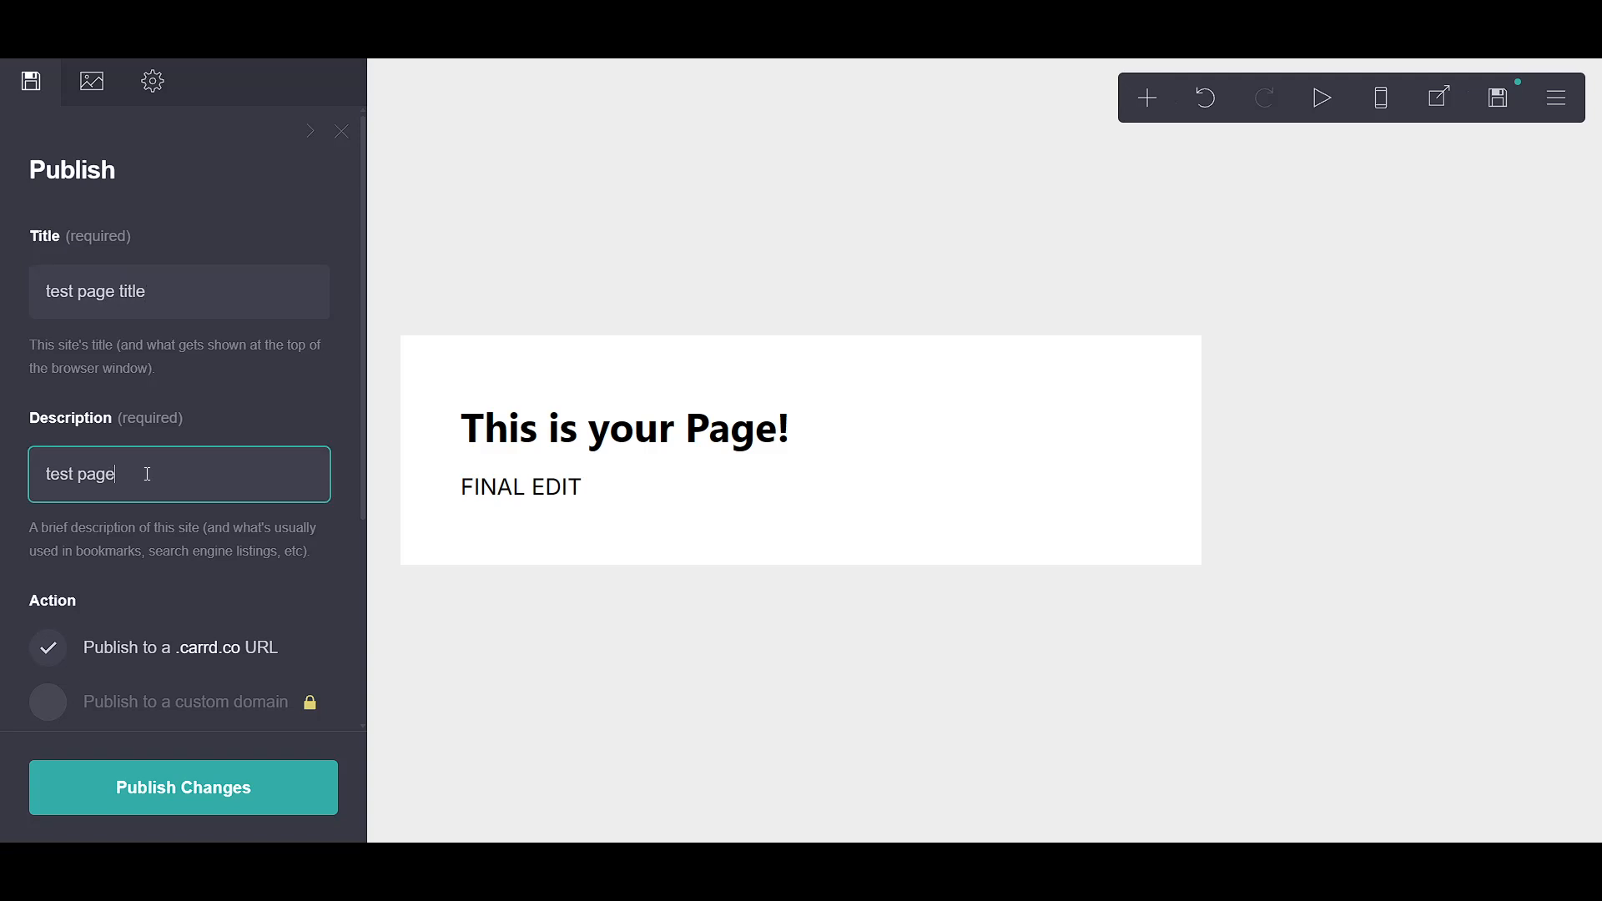
pyautogui.write('de')
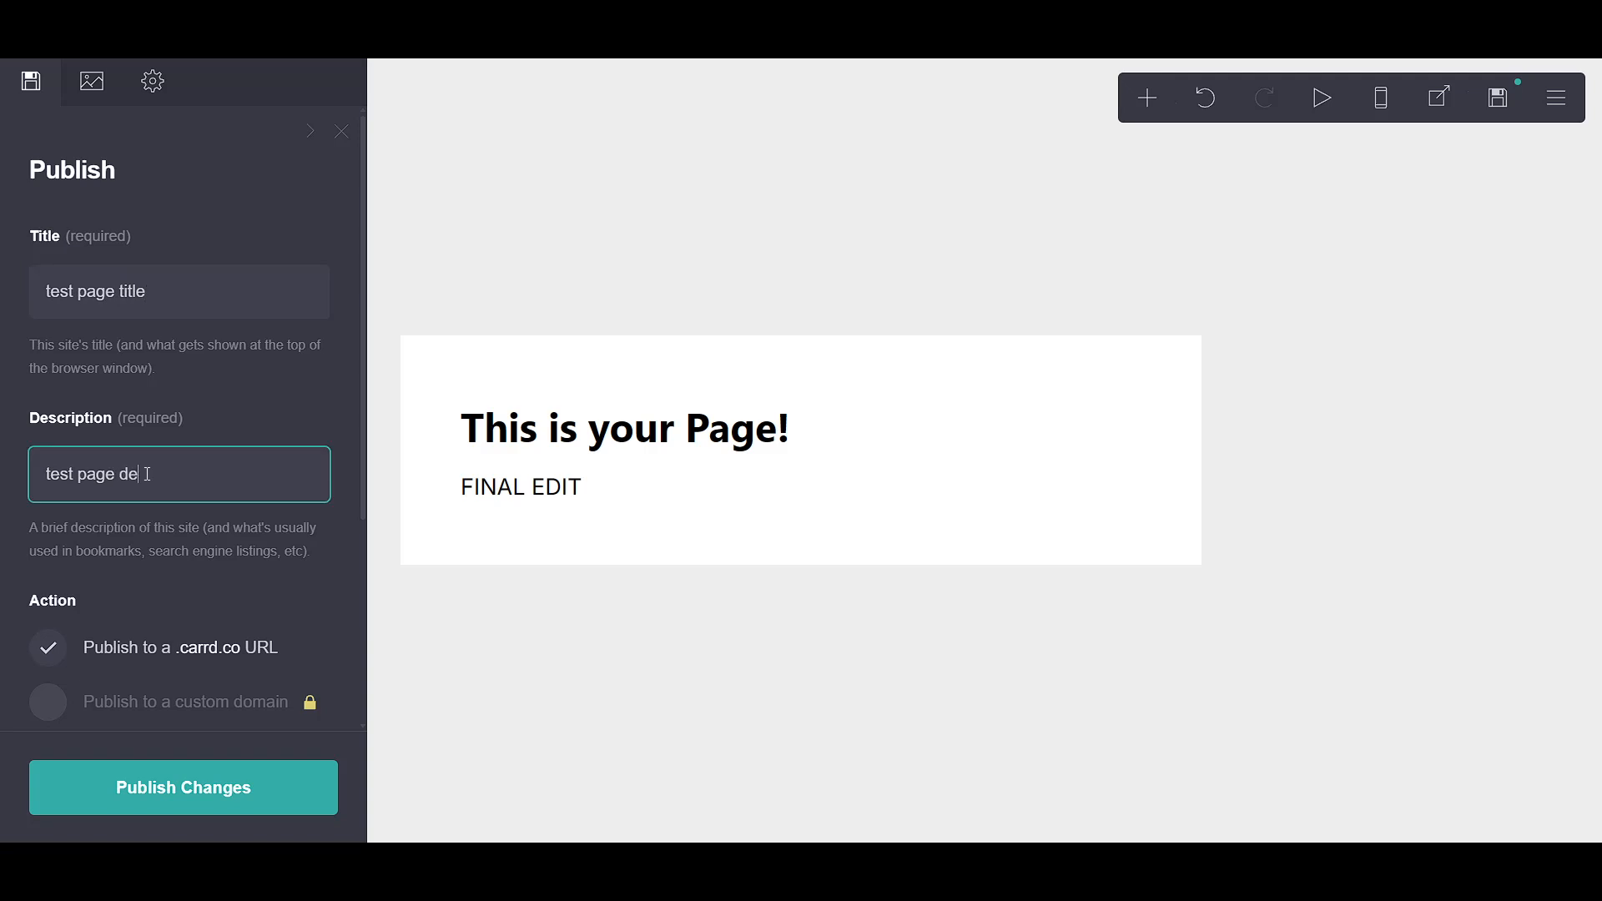
pyautogui.write('scr')
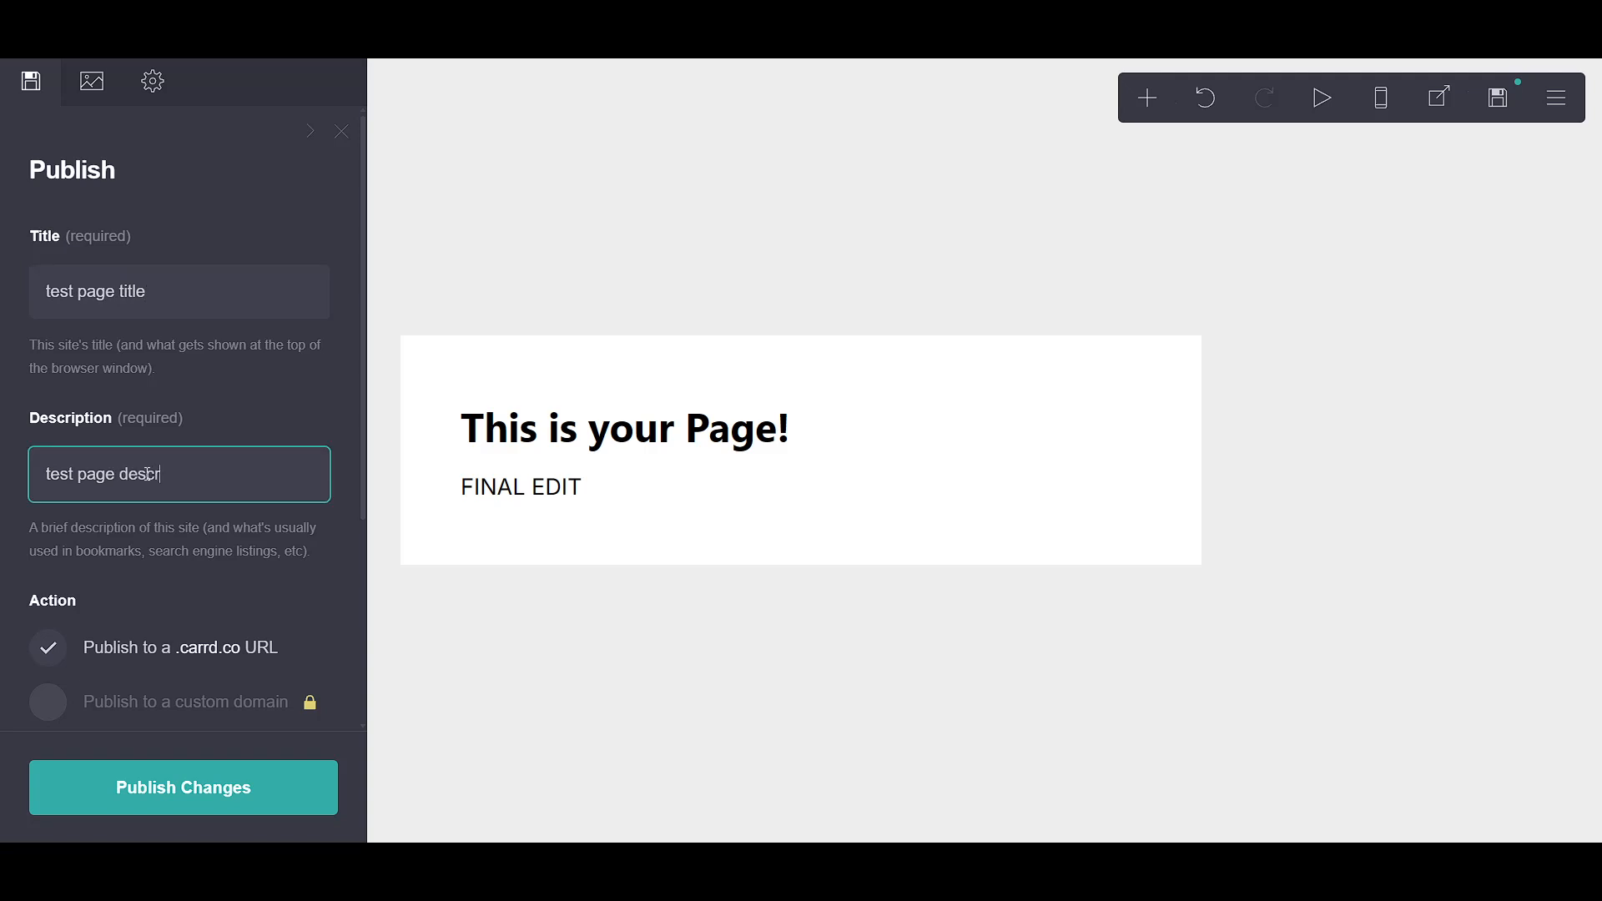
pyautogui.write('ip')
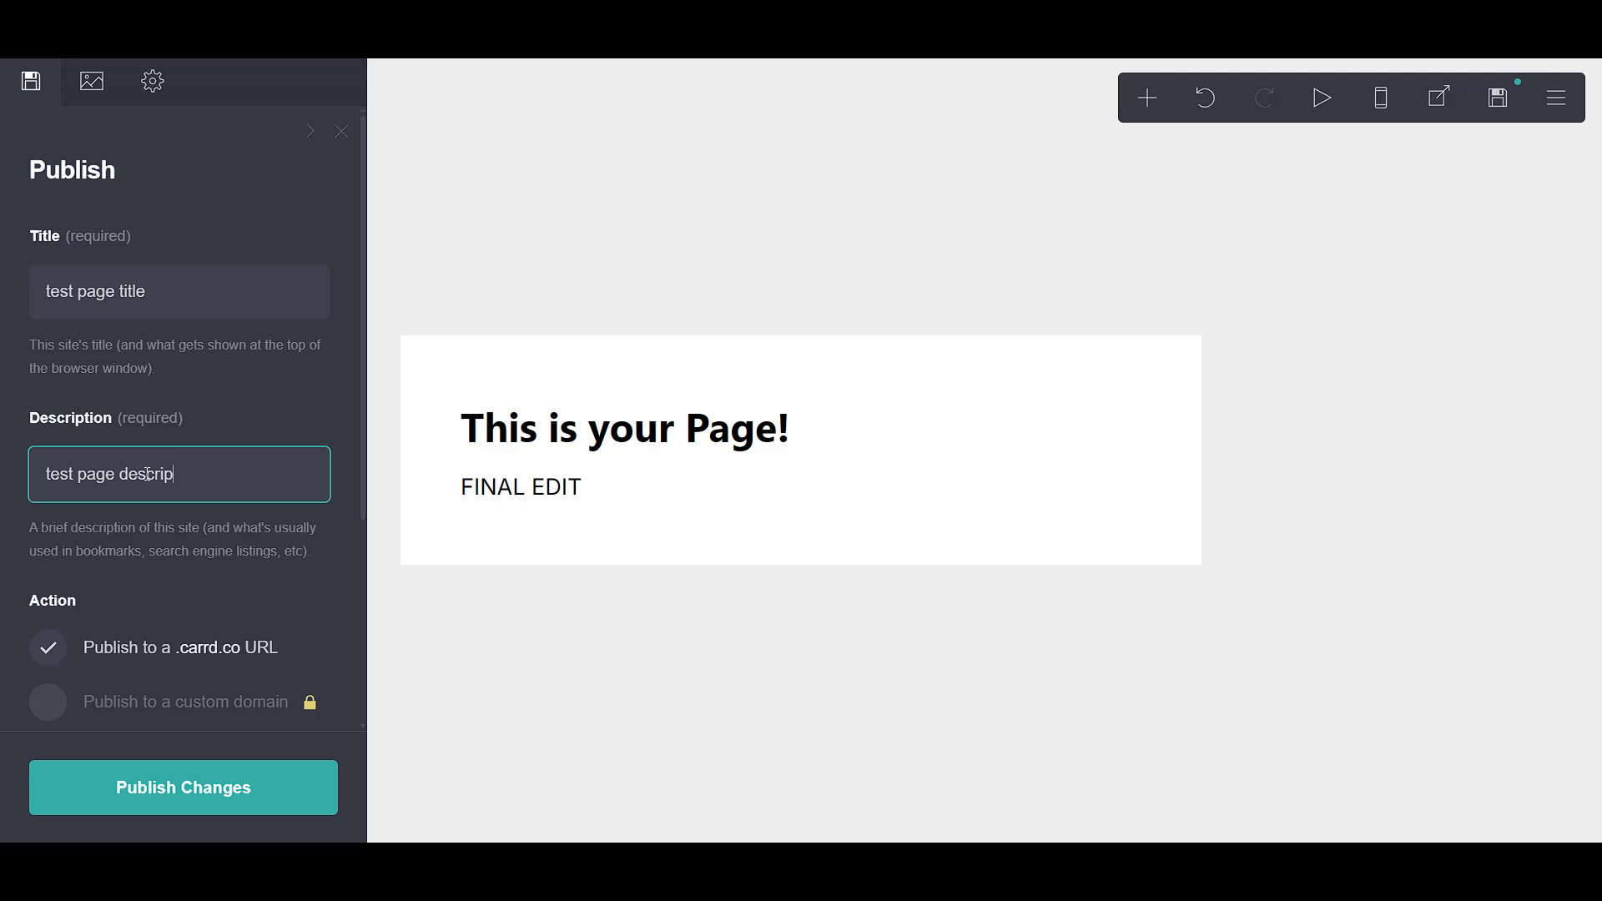
pyautogui.write('tion')
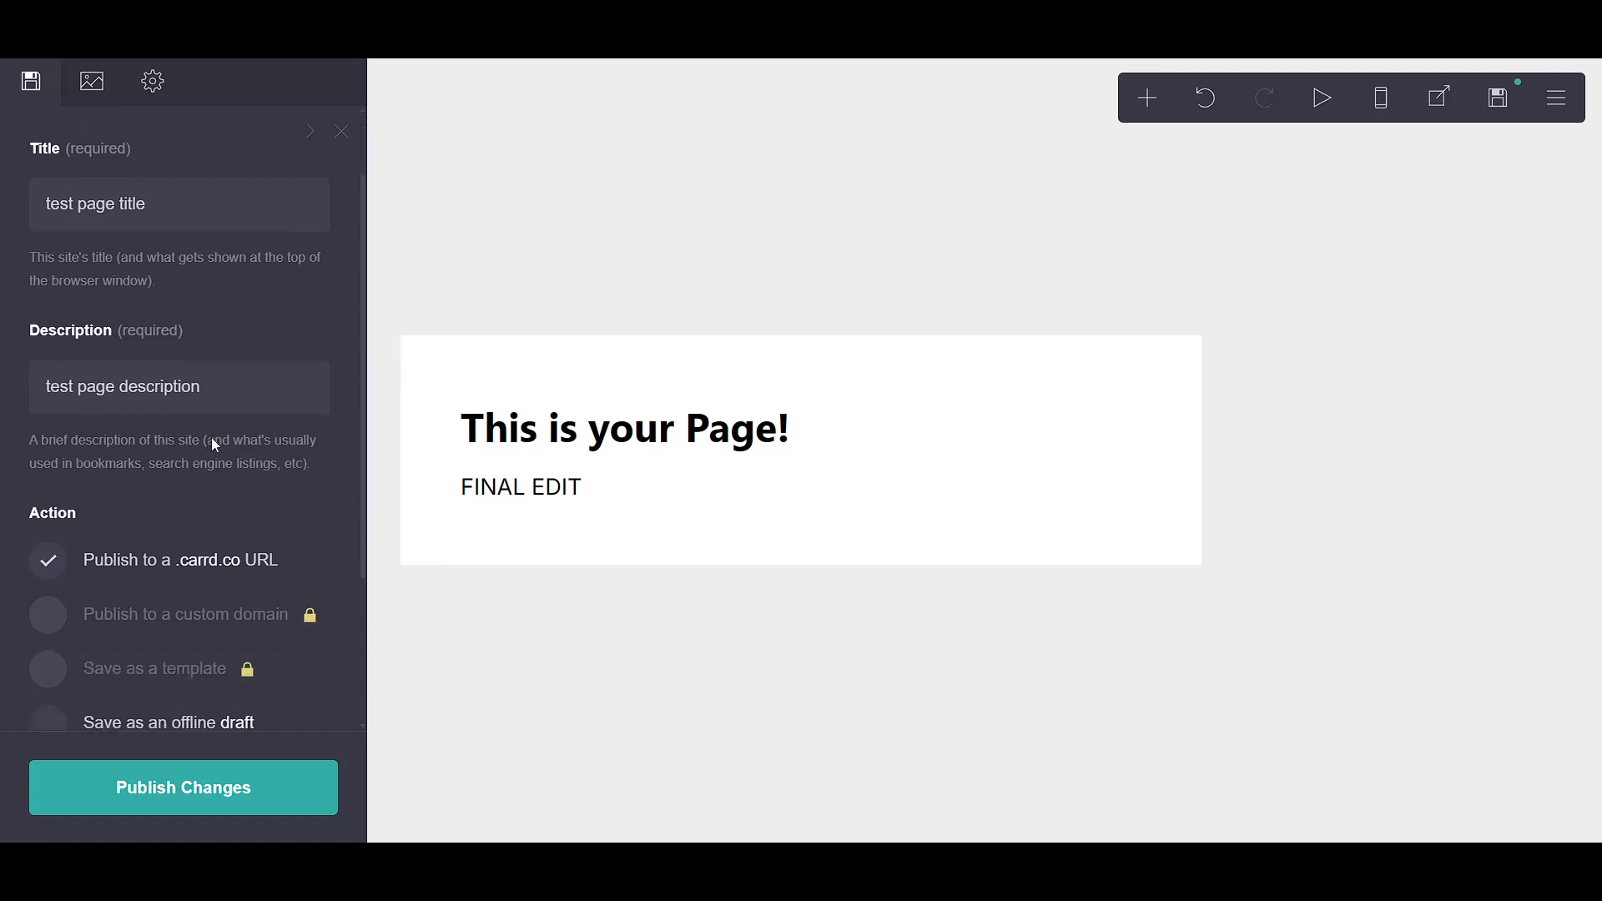
# Scroll the Publish panel down to the publish action options.
pyautogui.scroll(-3)
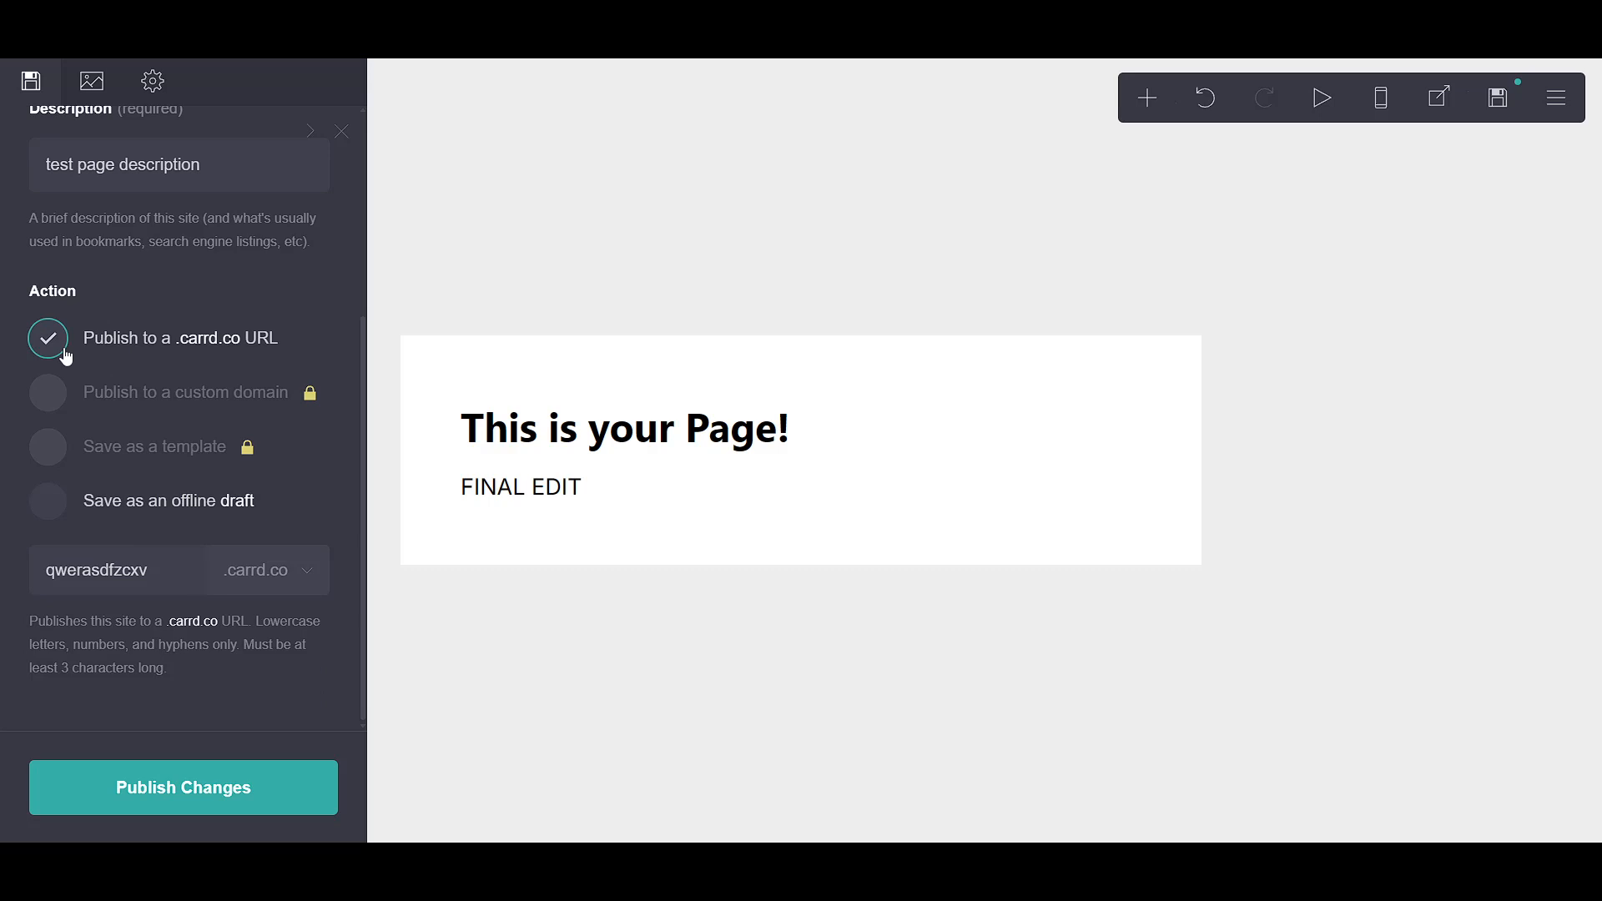
pyautogui.moveTo(91, 347)
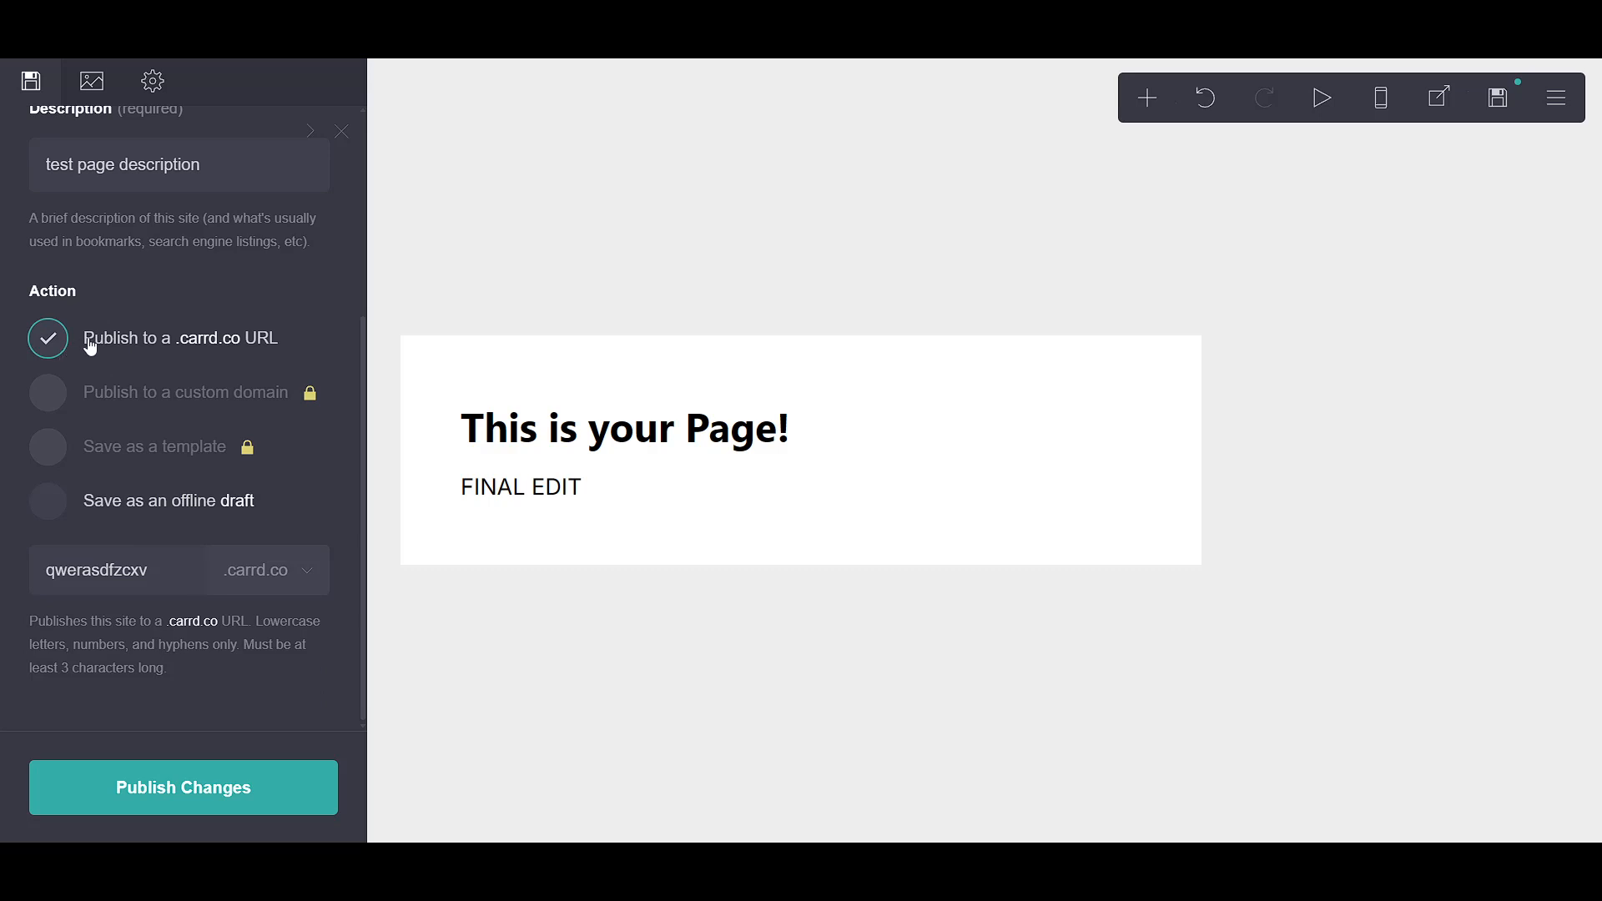
pyautogui.moveTo(98, 352)
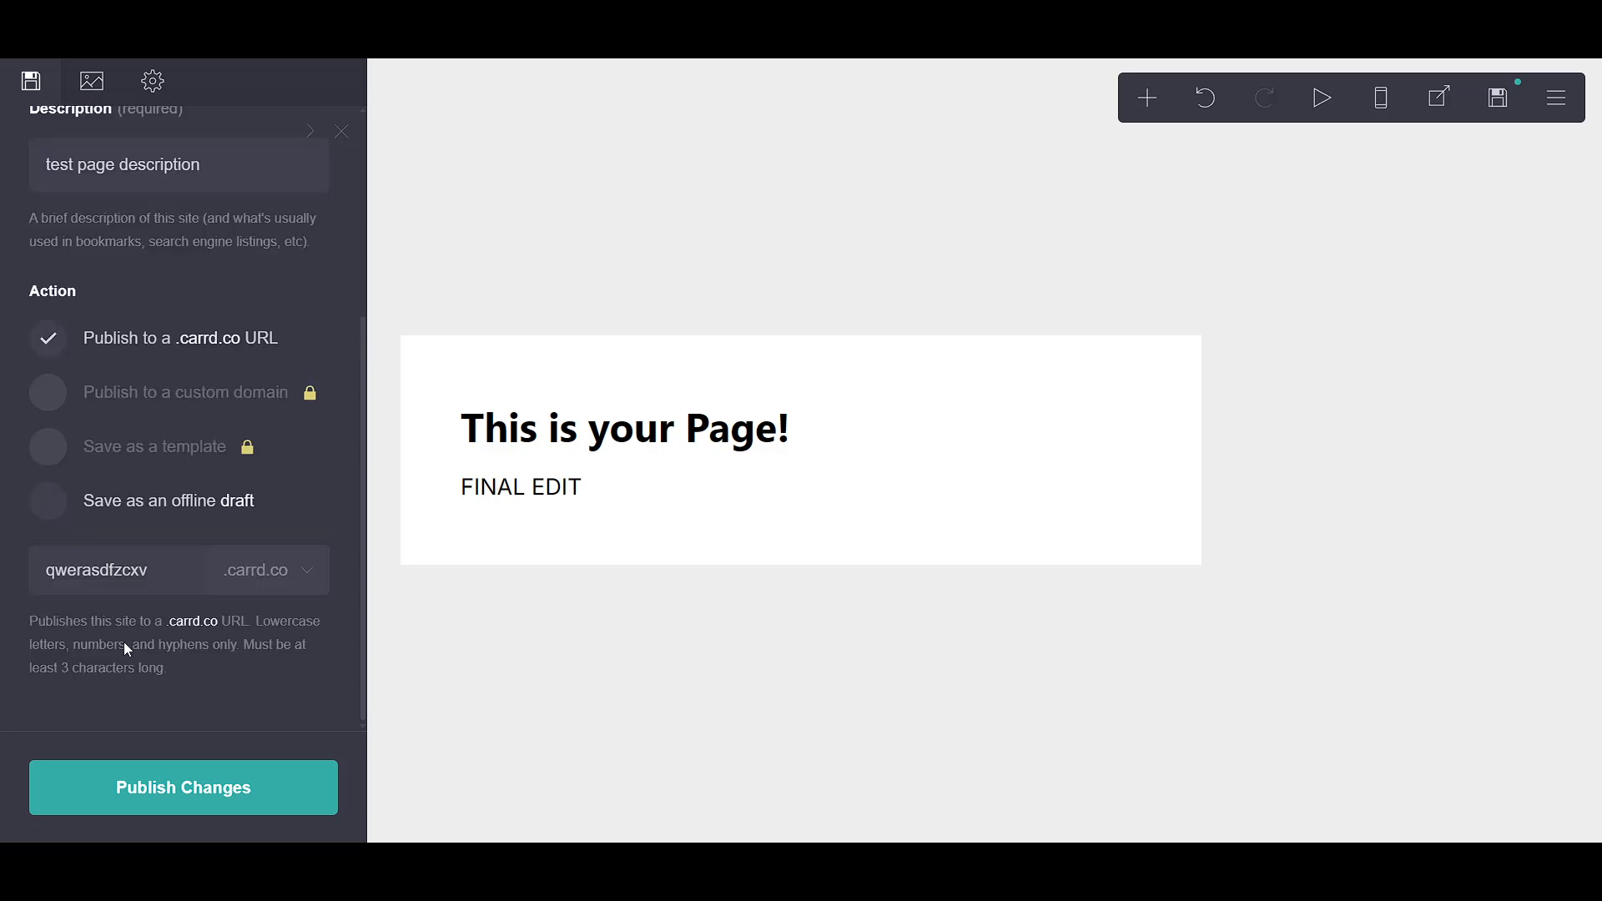
pyautogui.moveTo(114, 426)
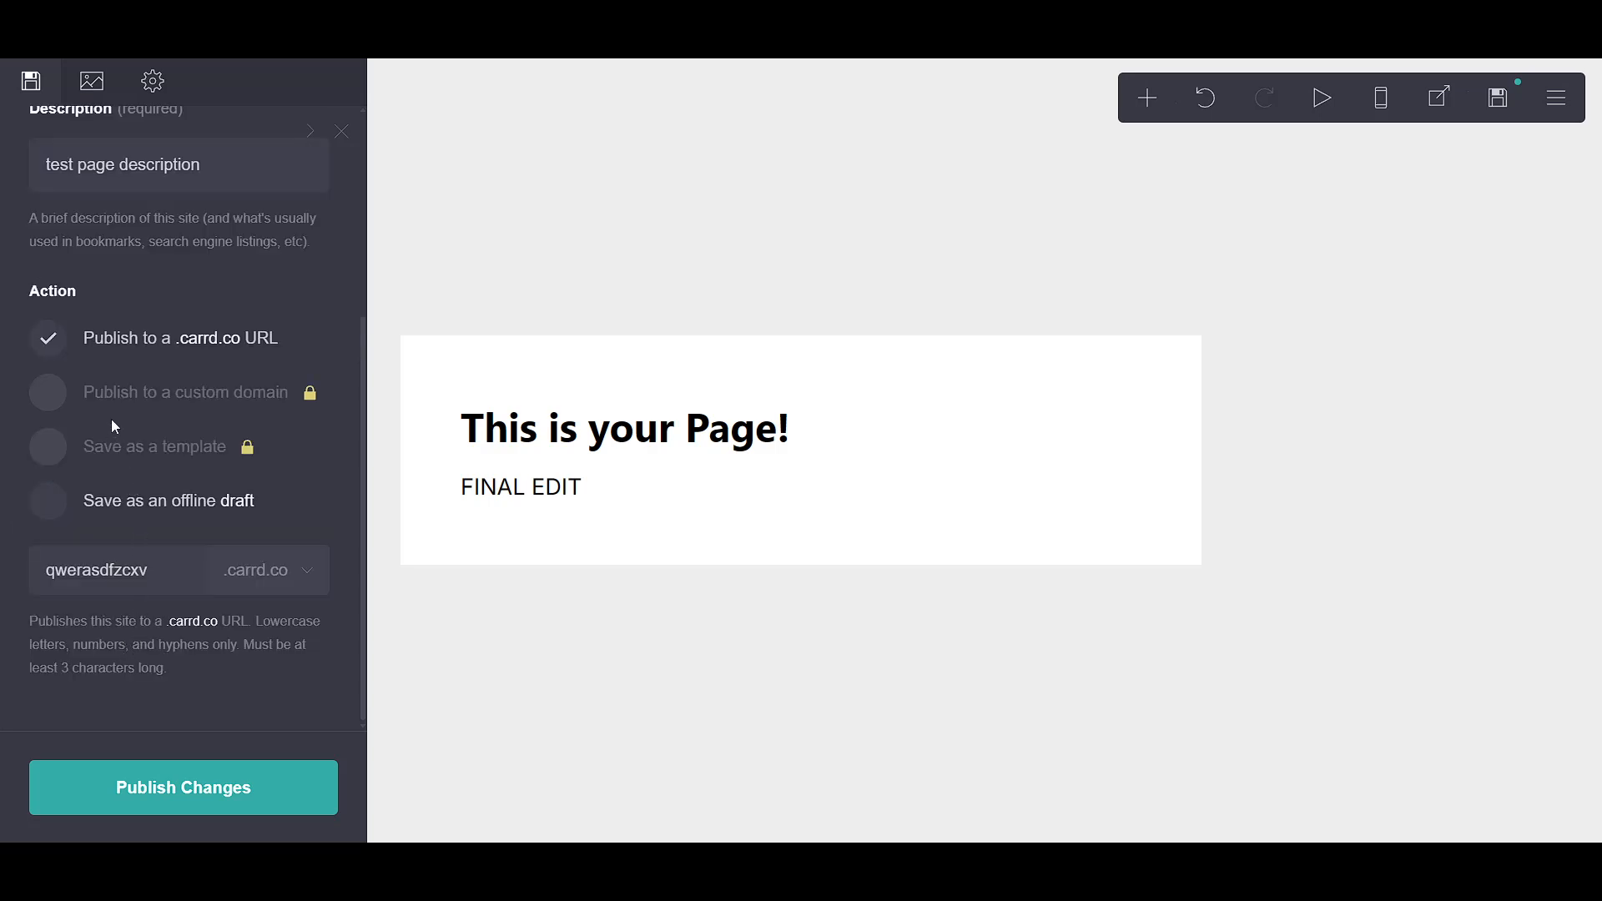
pyautogui.moveTo(285, 404)
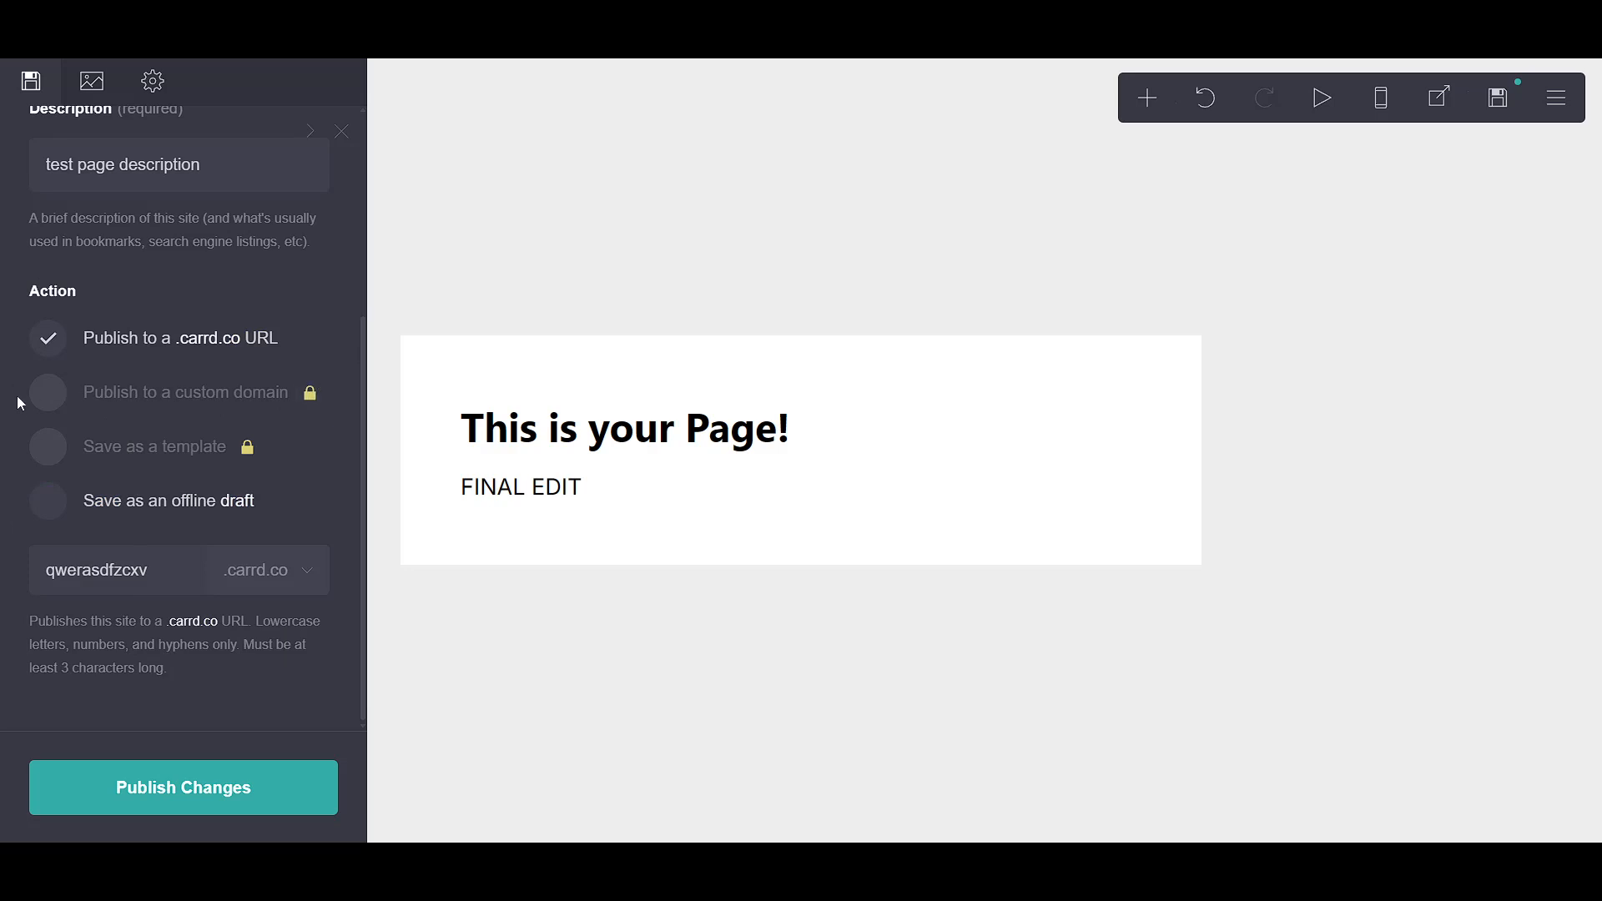
pyautogui.moveTo(290, 374)
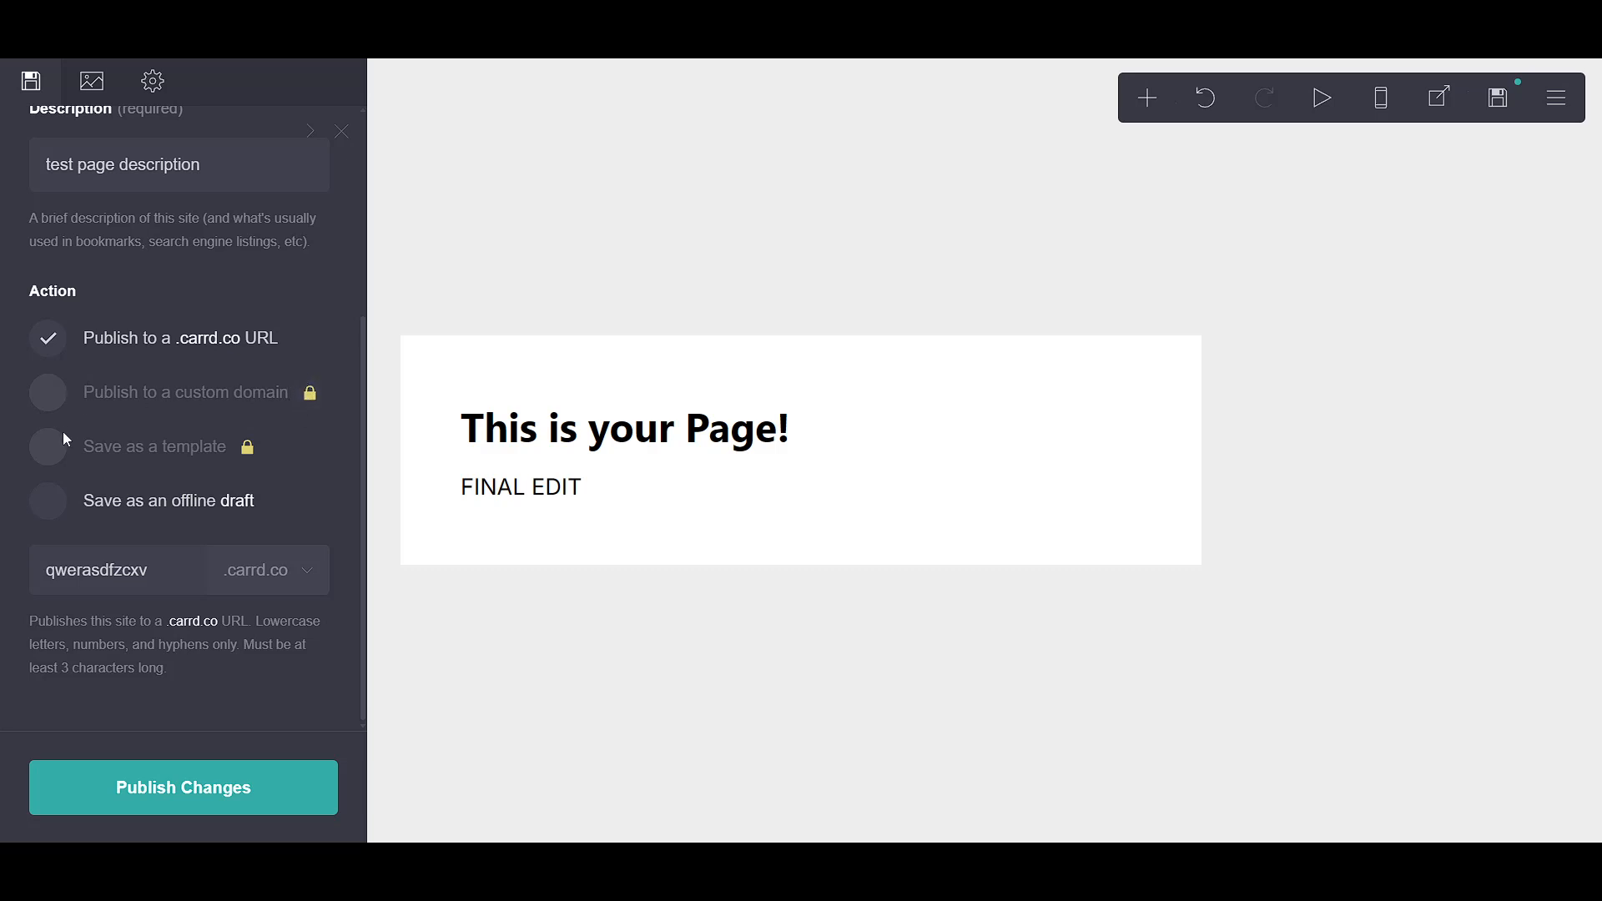
pyautogui.moveTo(115, 471)
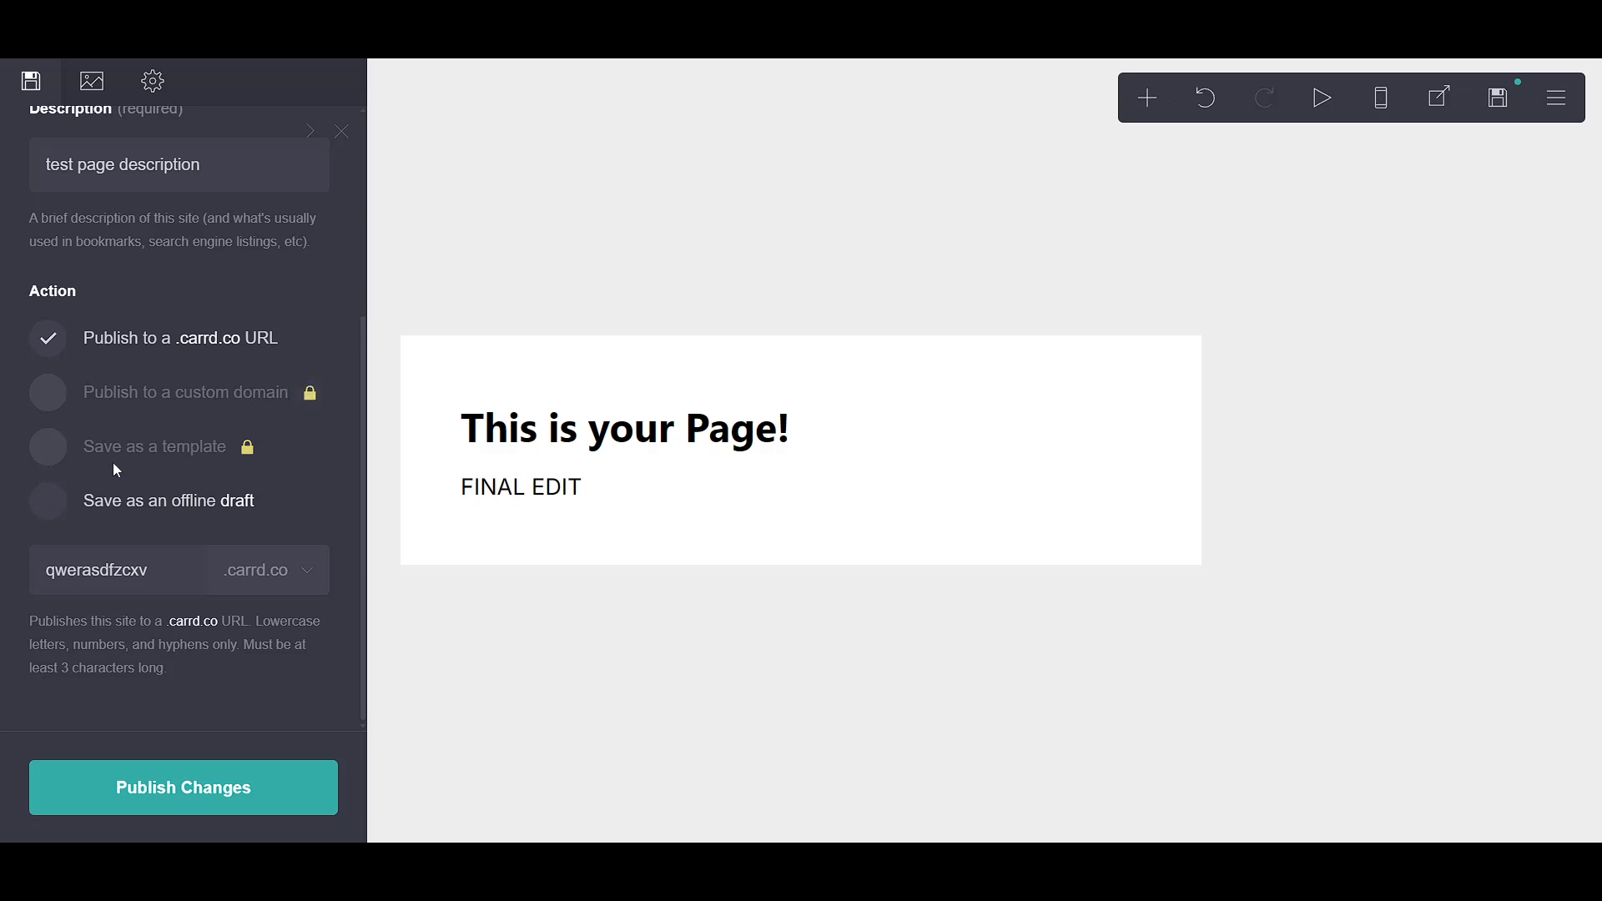
pyautogui.moveTo(125, 471)
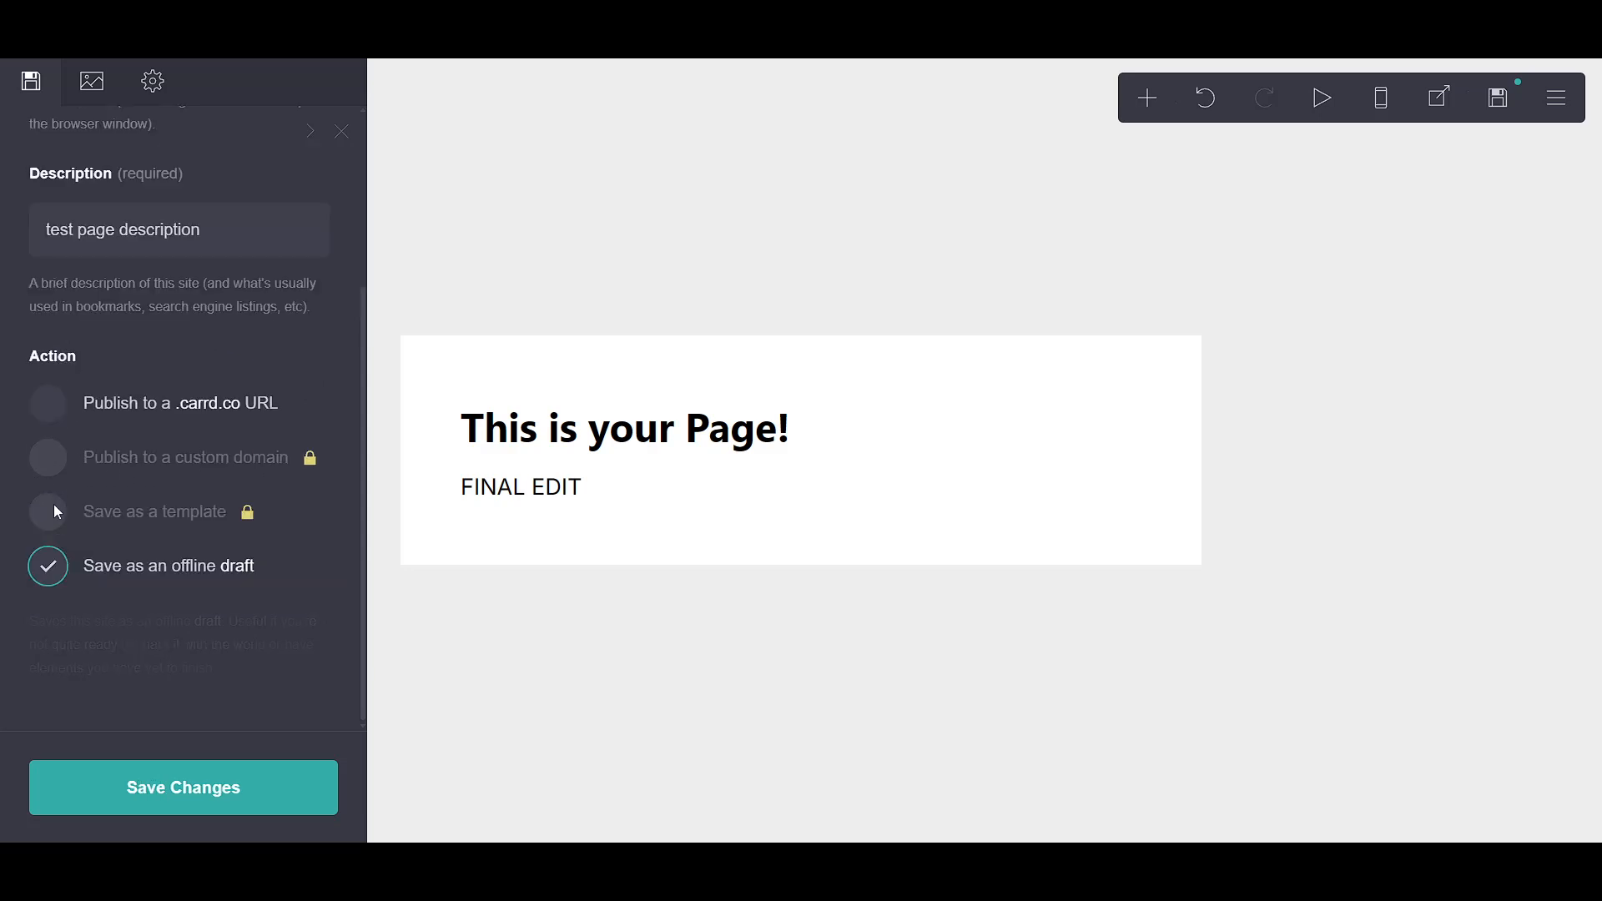
# Set the publish action back to 'Publish to a .carrd.co URL' at qwerasdfzcxv.
pyautogui.click(48, 403)
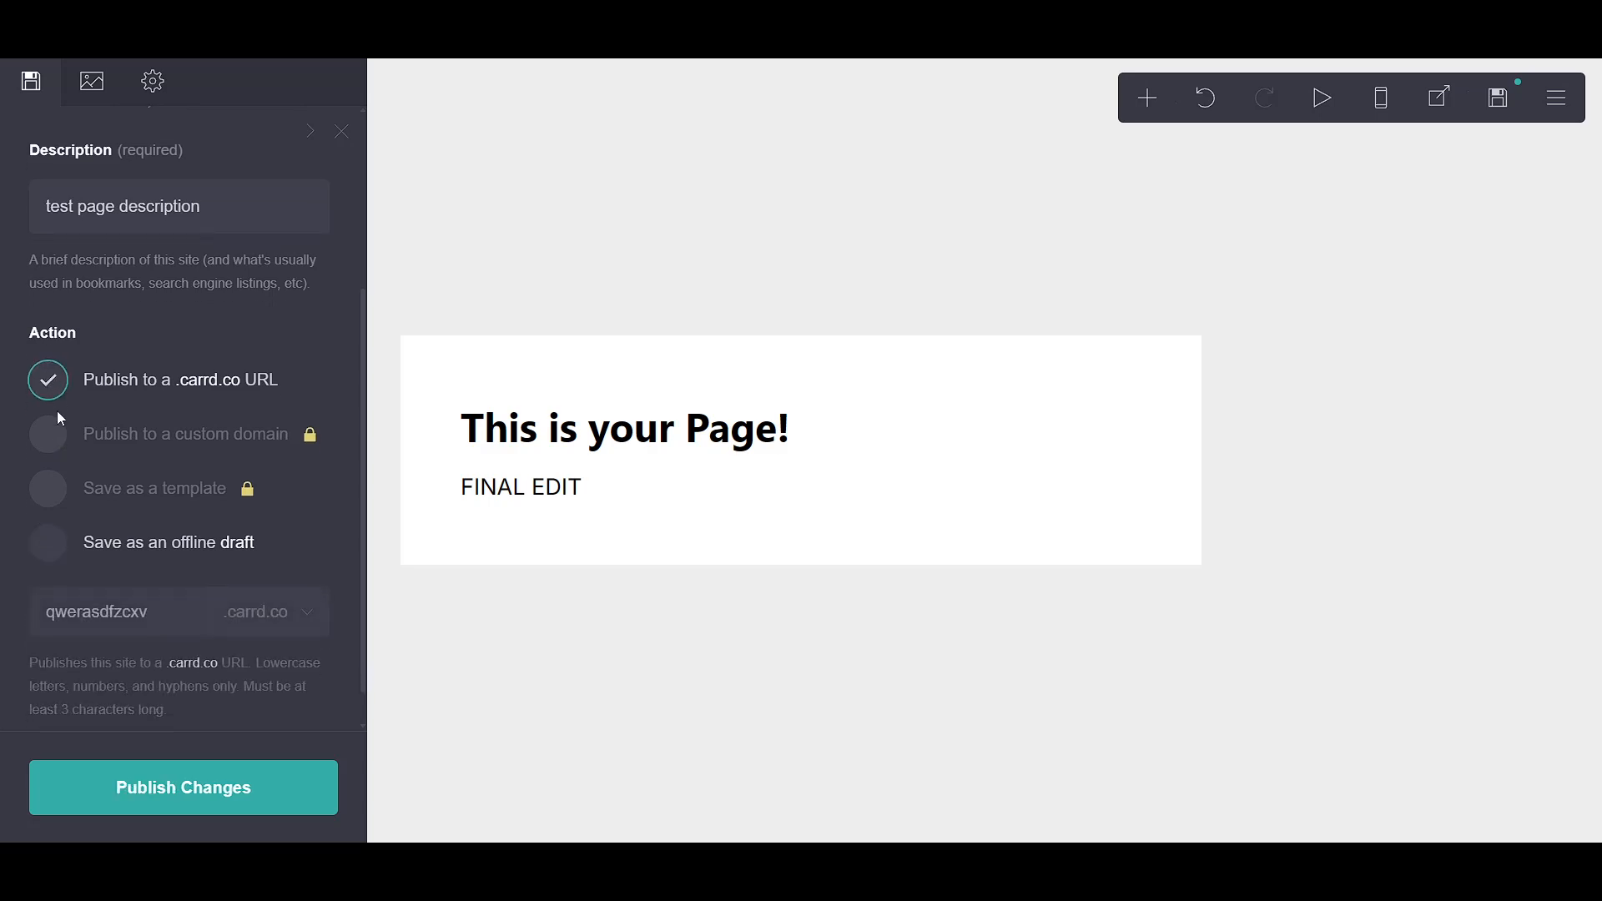
pyautogui.click(115, 569)
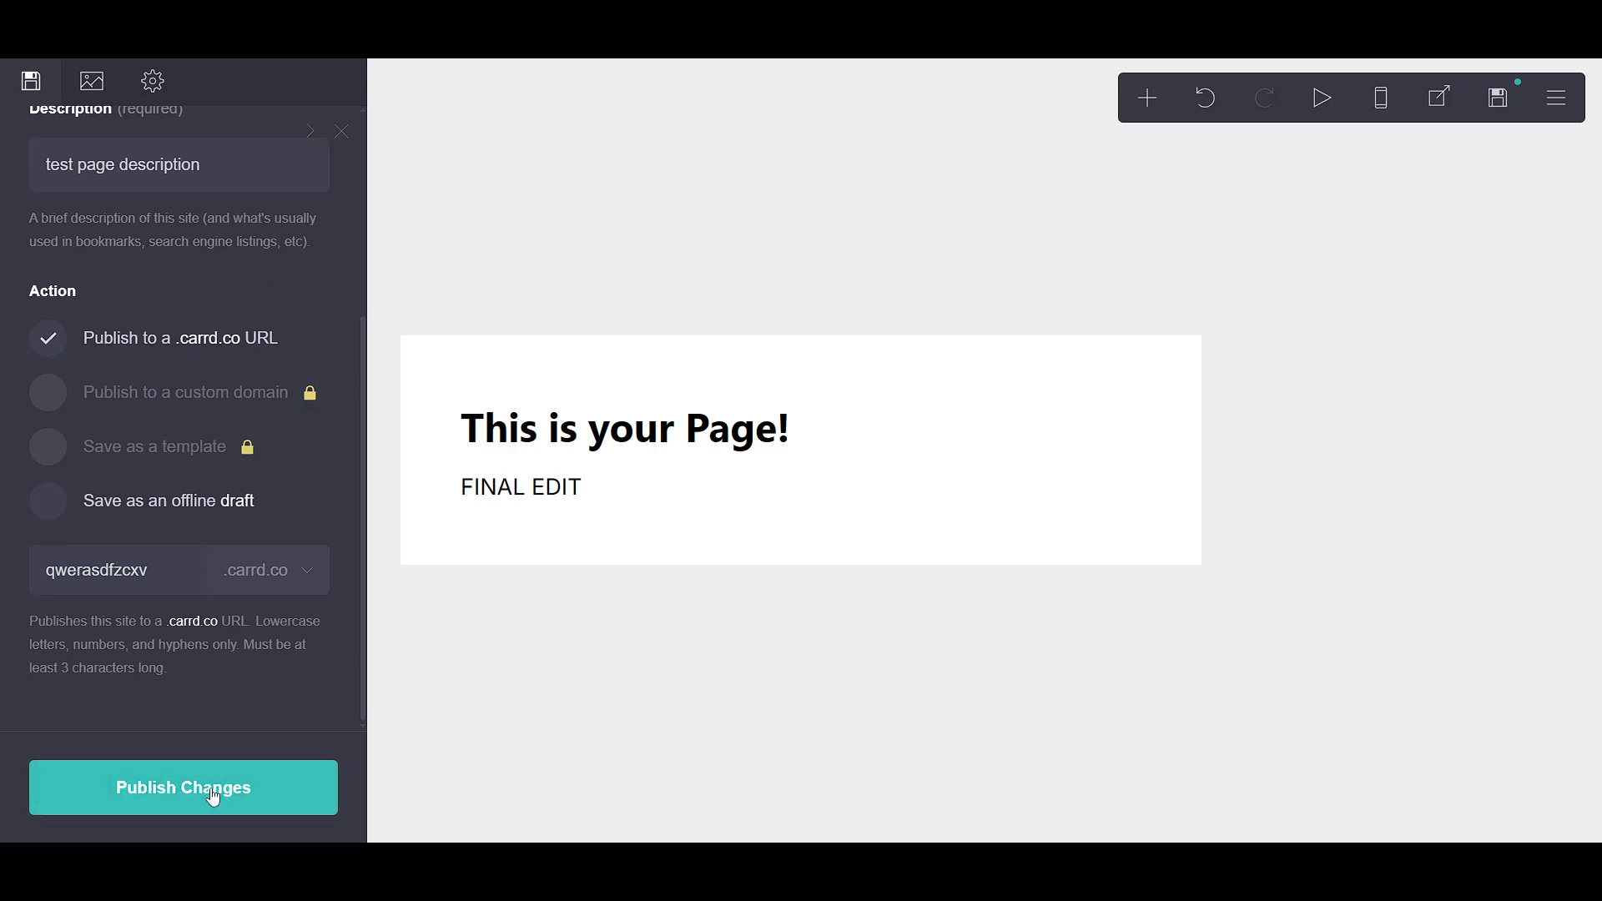
pyautogui.moveTo(185, 799)
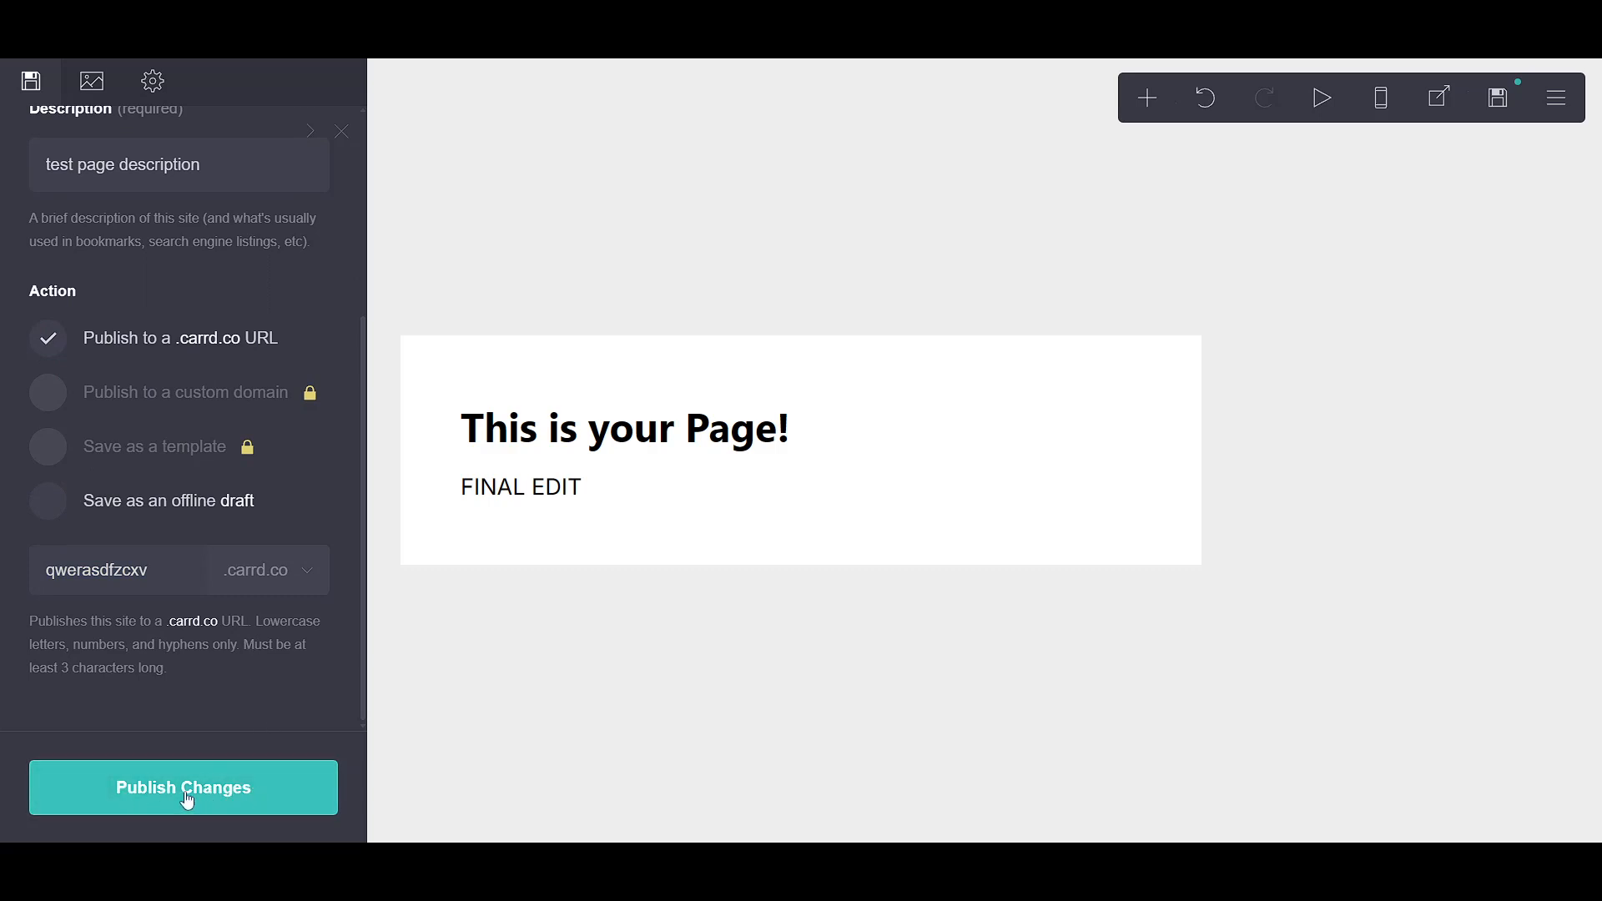
# Publish the changes to qwerasdfzcxv.carrd.co and view the live site.
pyautogui.click(183, 786)
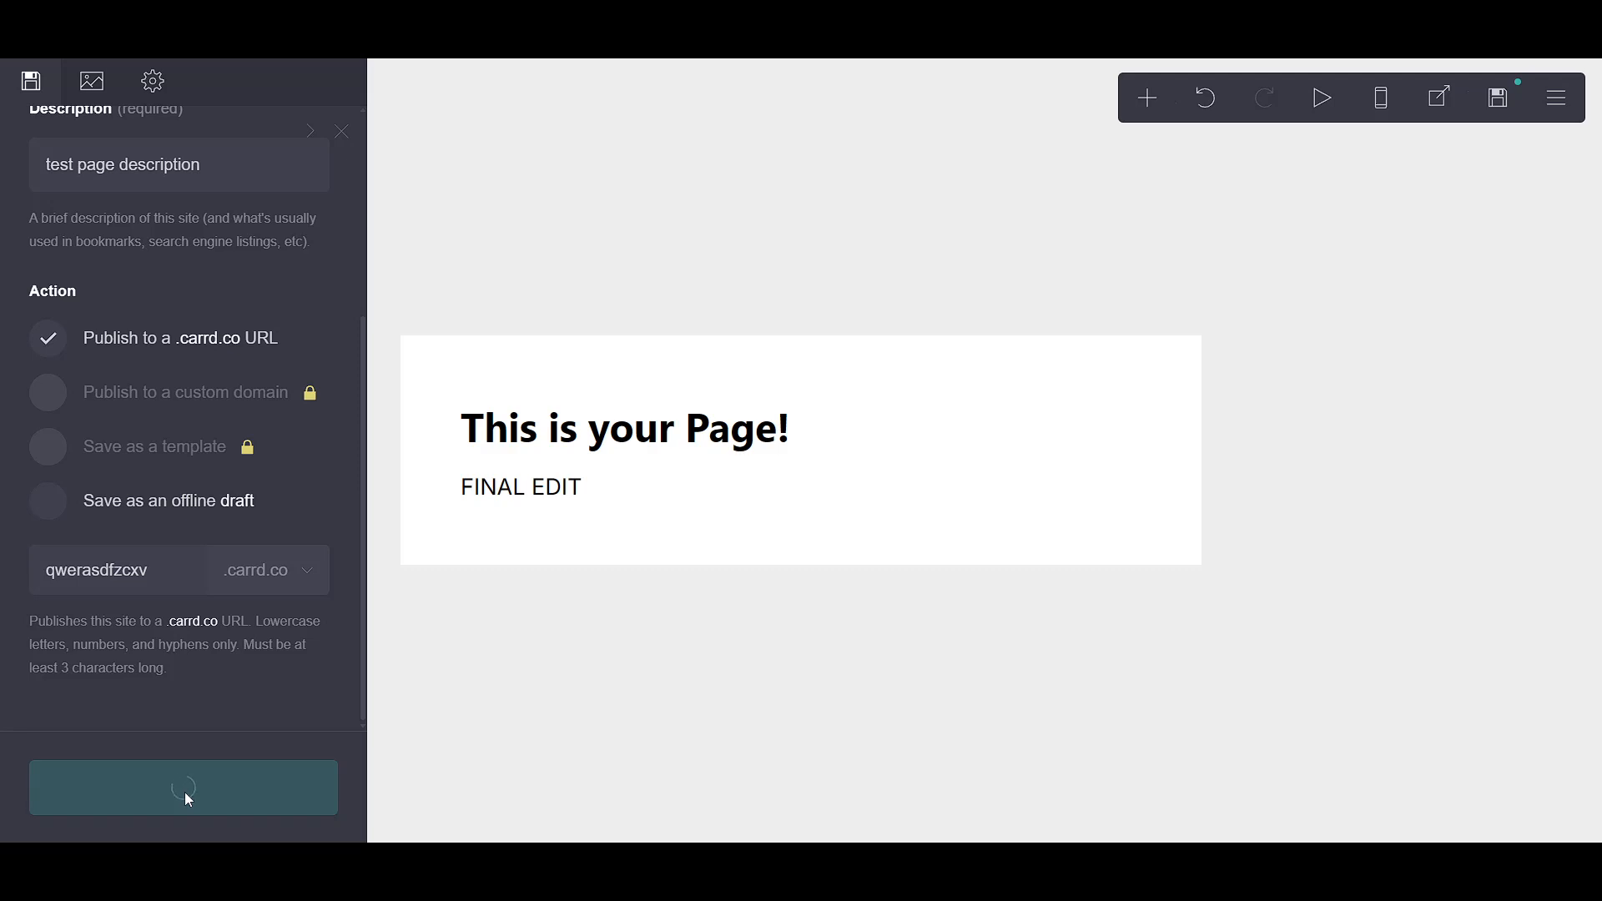
pyautogui.click(184, 786)
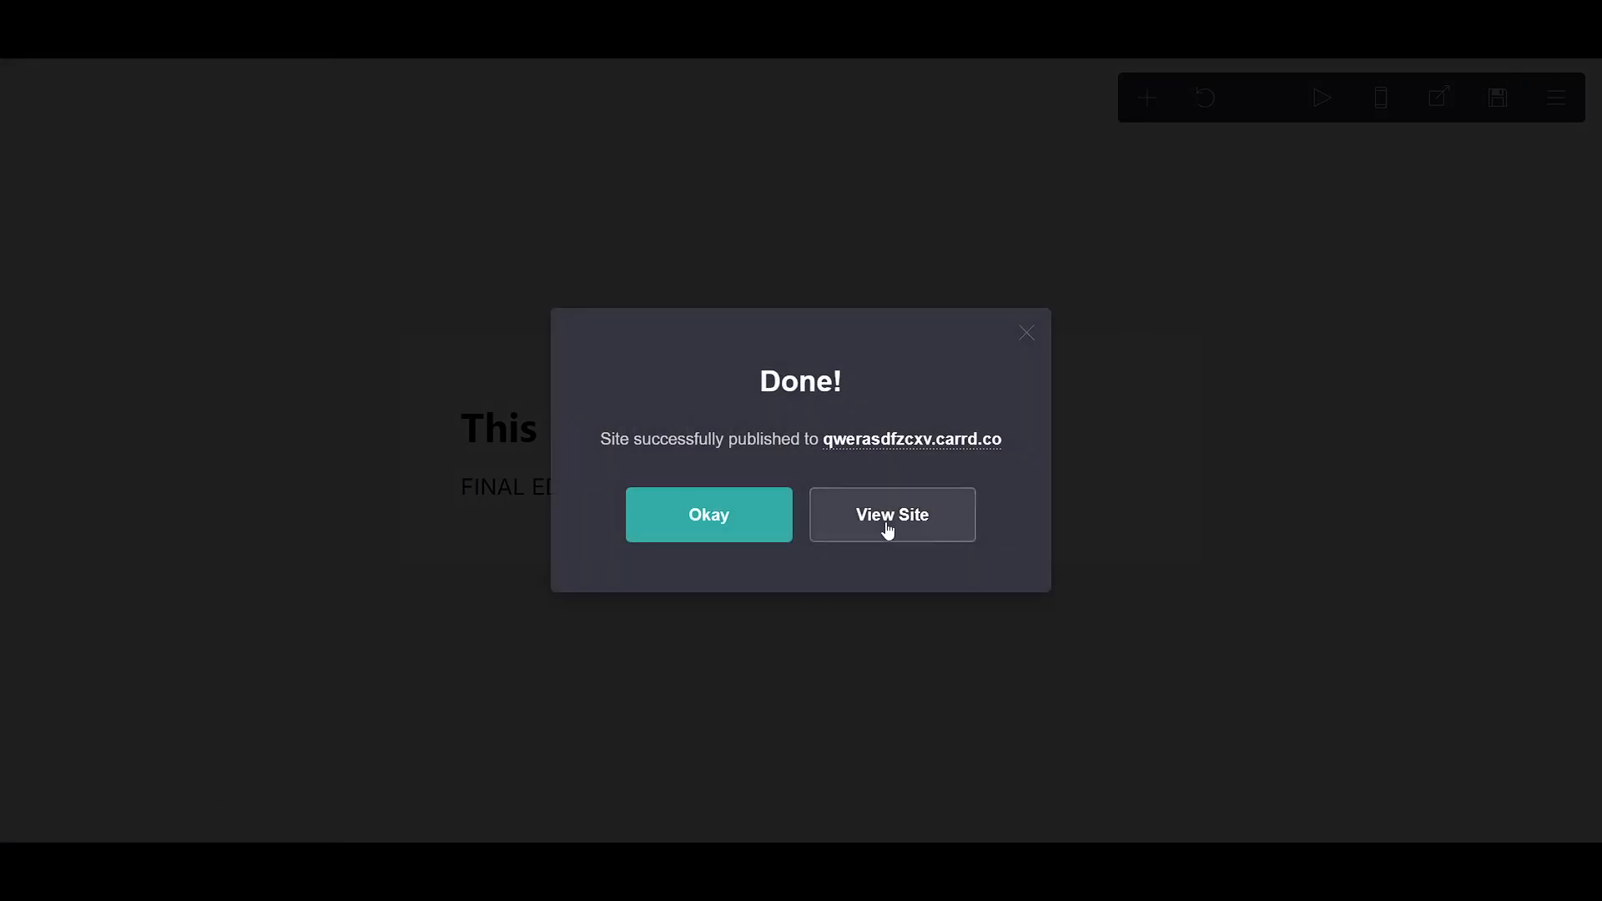
pyautogui.click(708, 514)
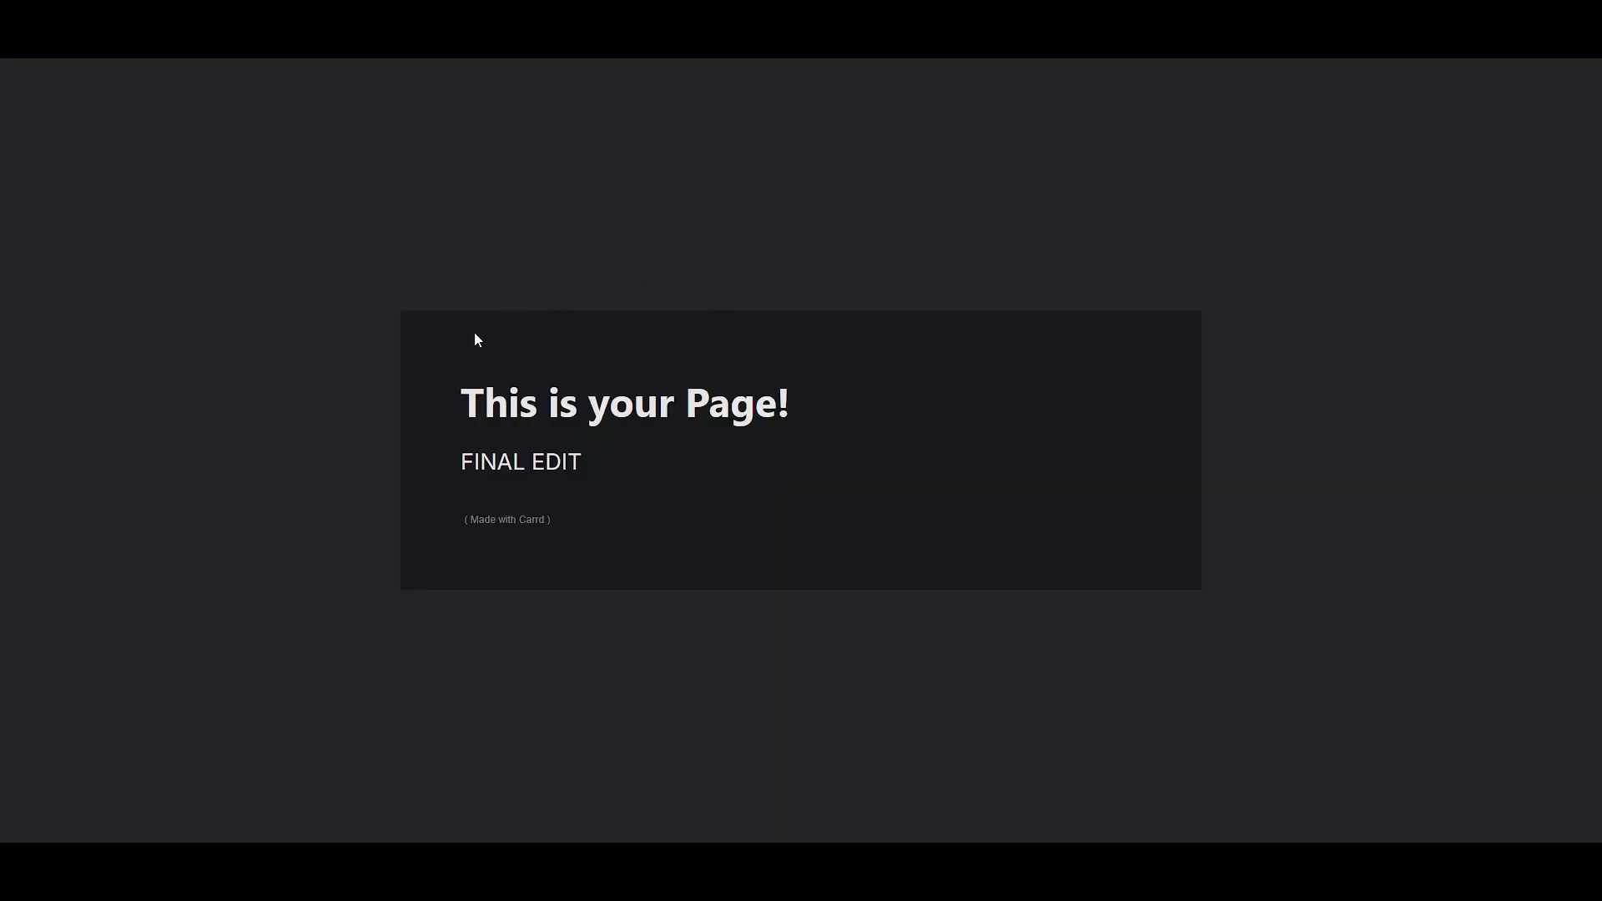